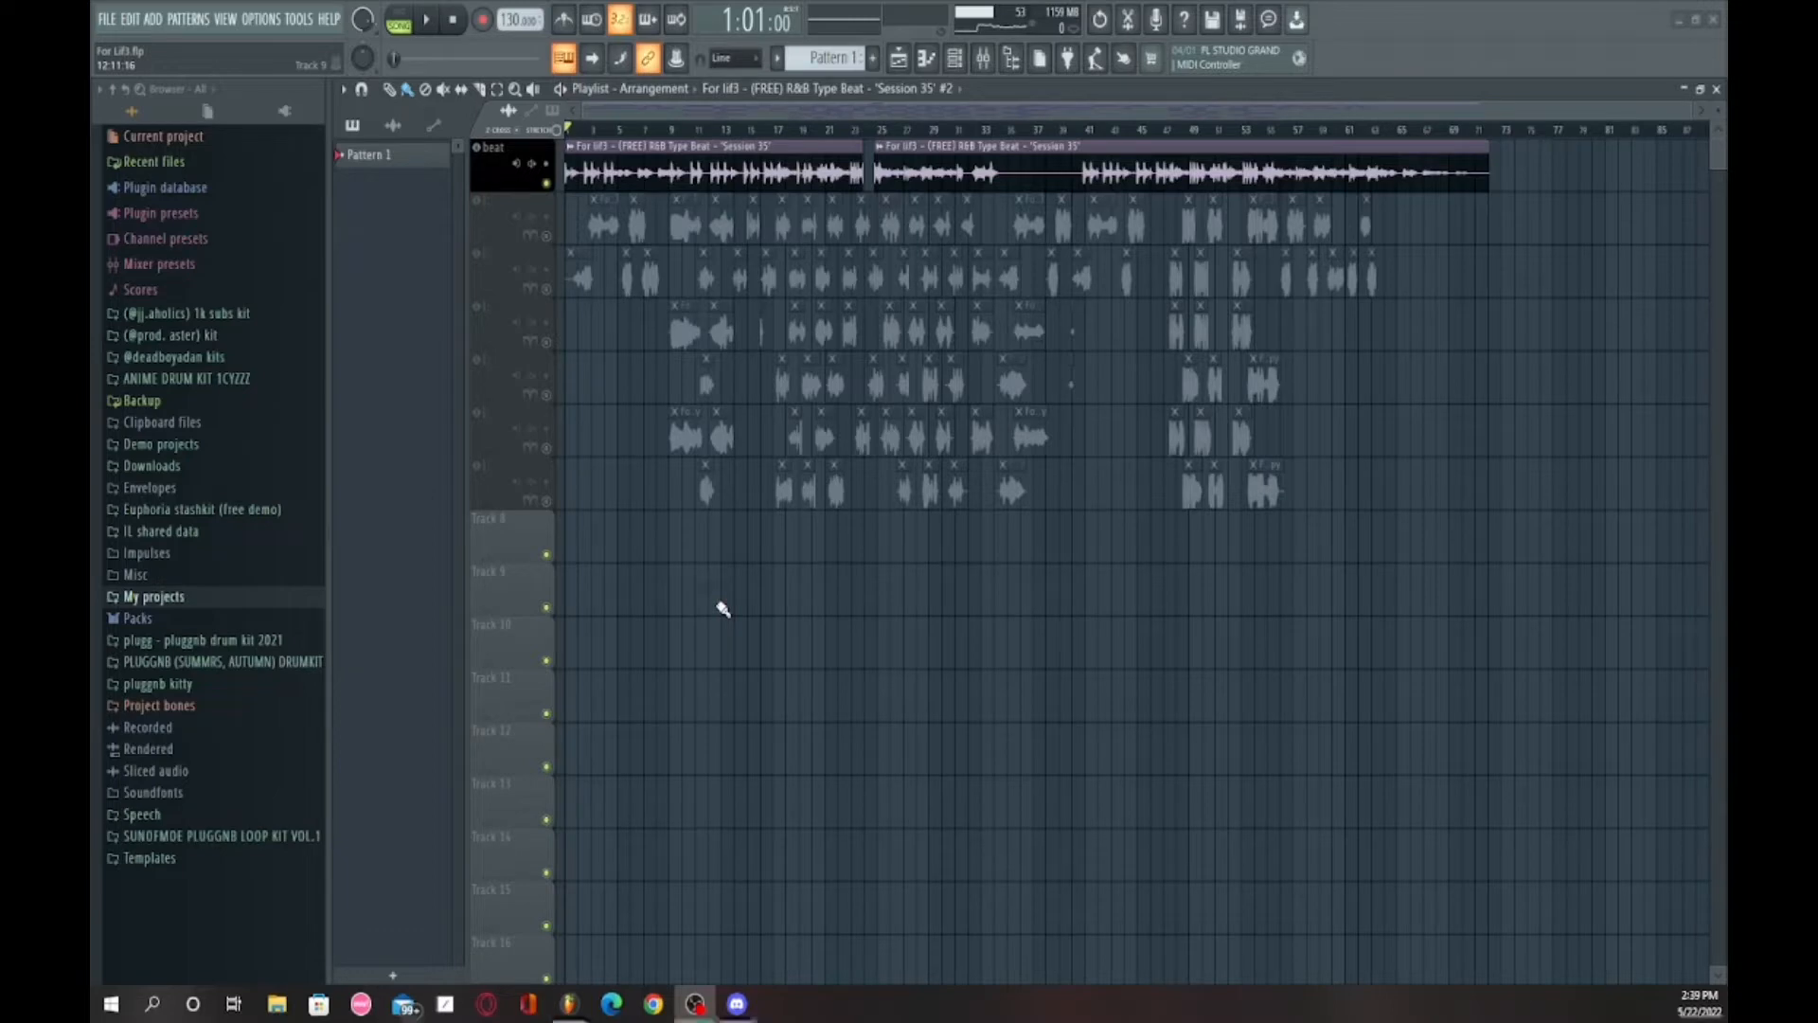
{"action": "mouse_move", "coordinate": [690, 542]}
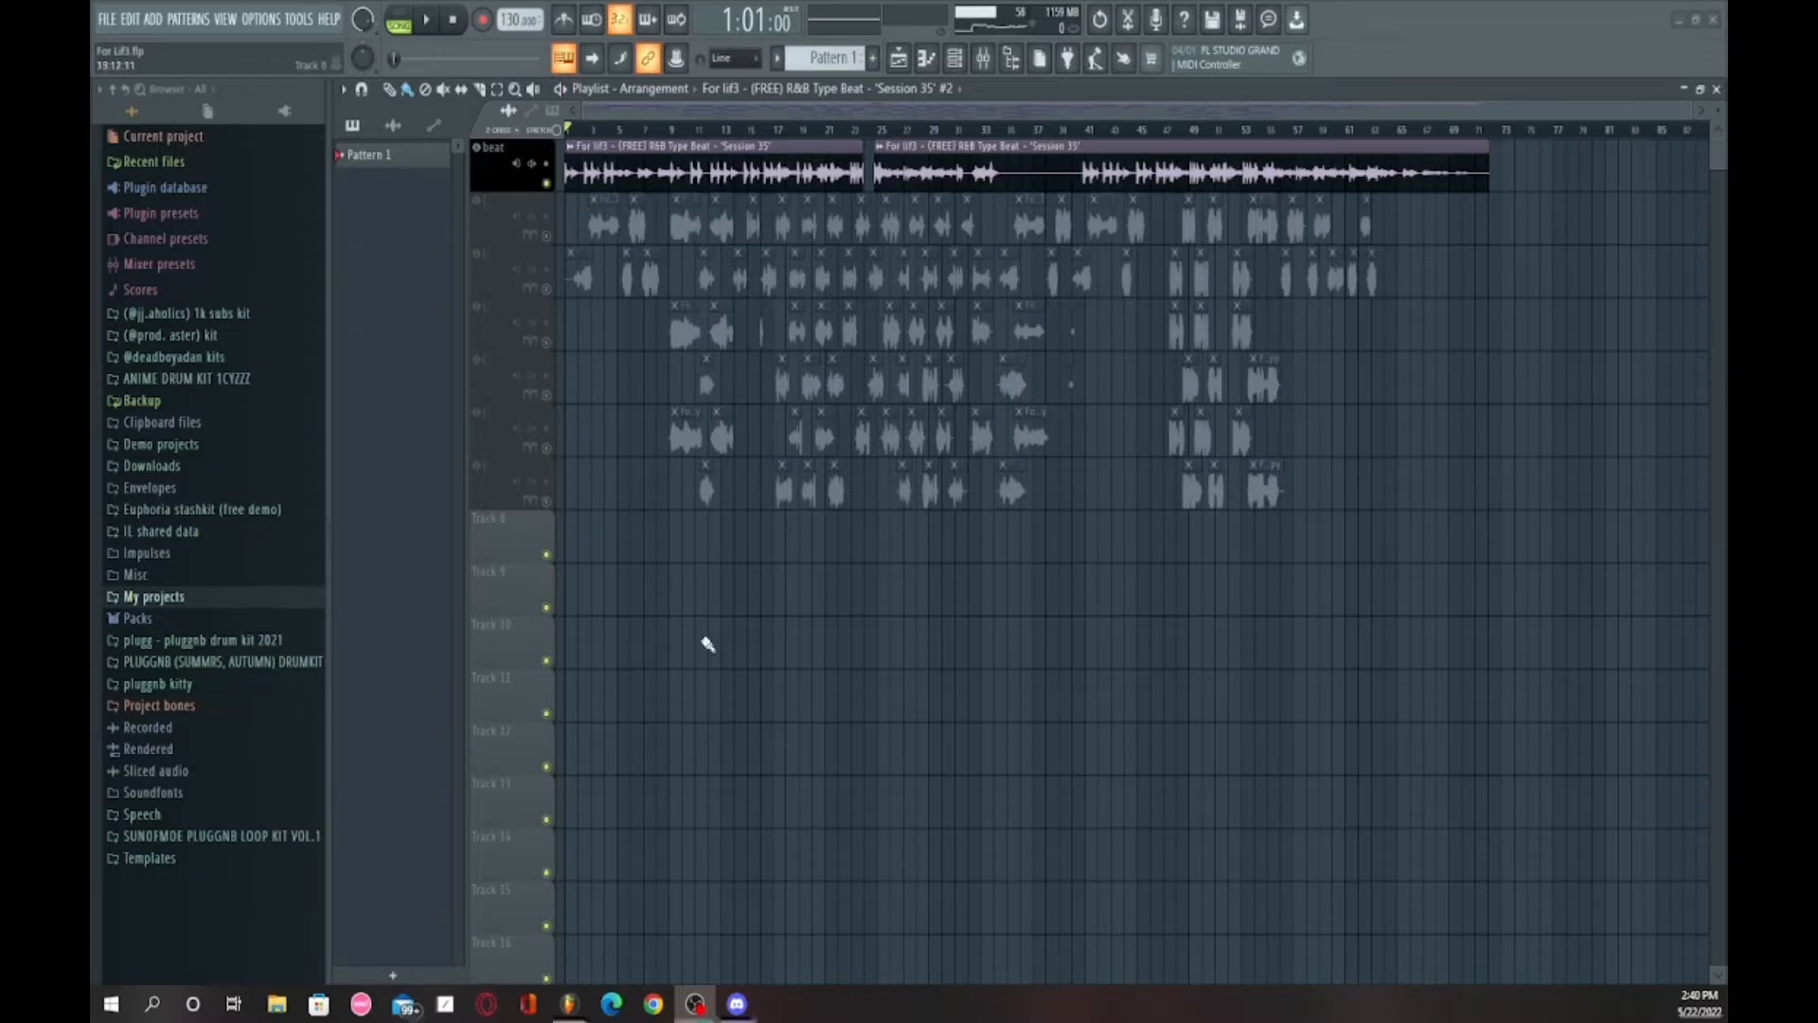
{"action": "mouse_move", "coordinate": [735, 1004]}
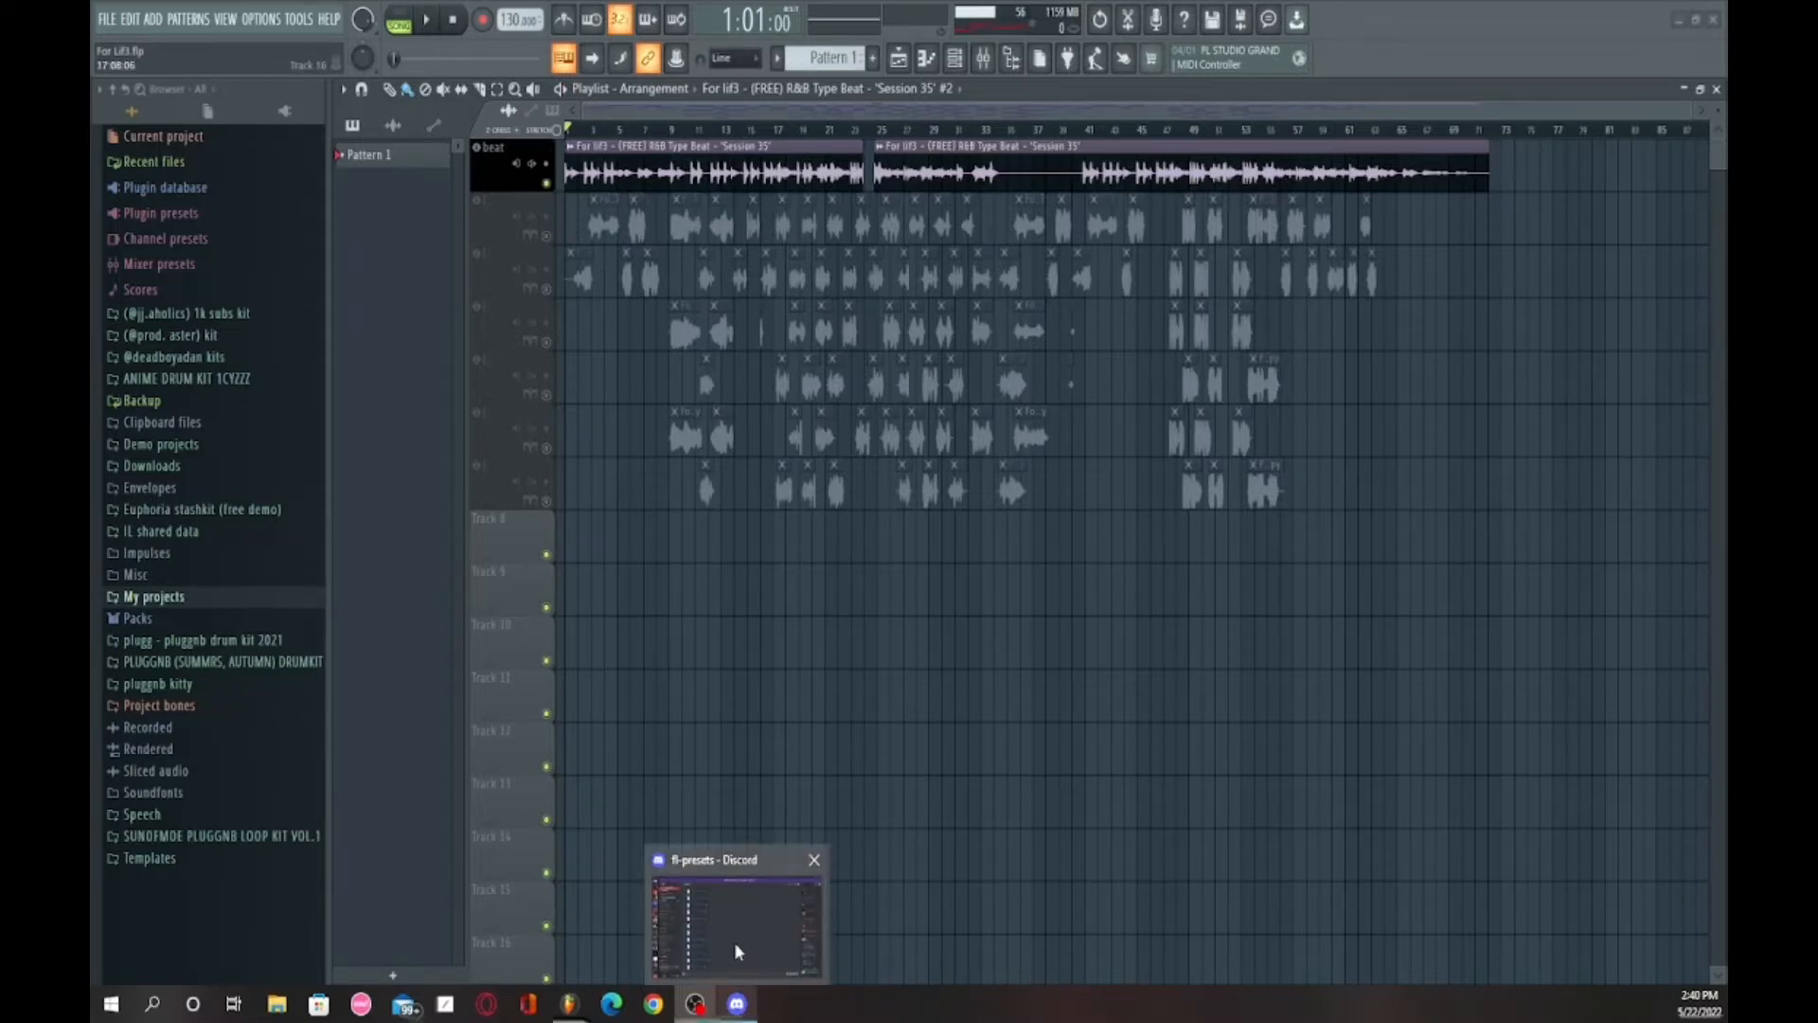
Step: Look through the Discord channel of FL vocal presets
{"action": "left_click", "coordinate": [736, 917]}
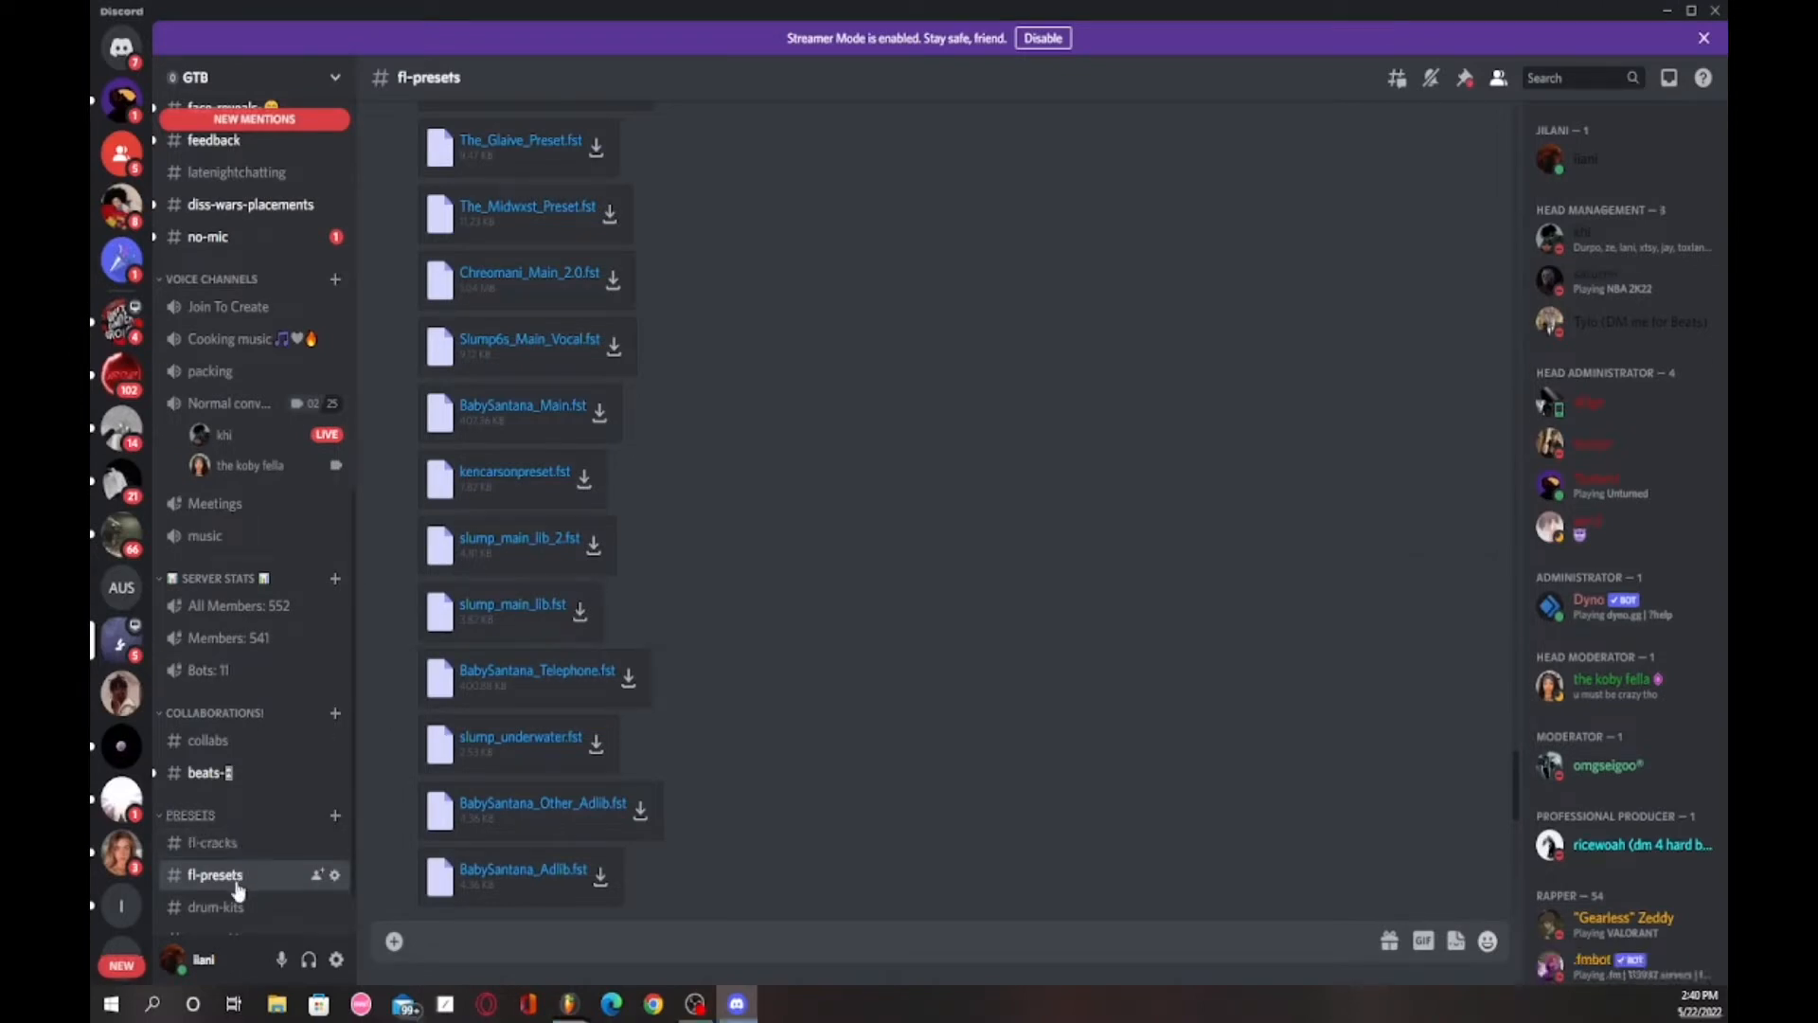
{"action": "mouse_move", "coordinate": [214, 841]}
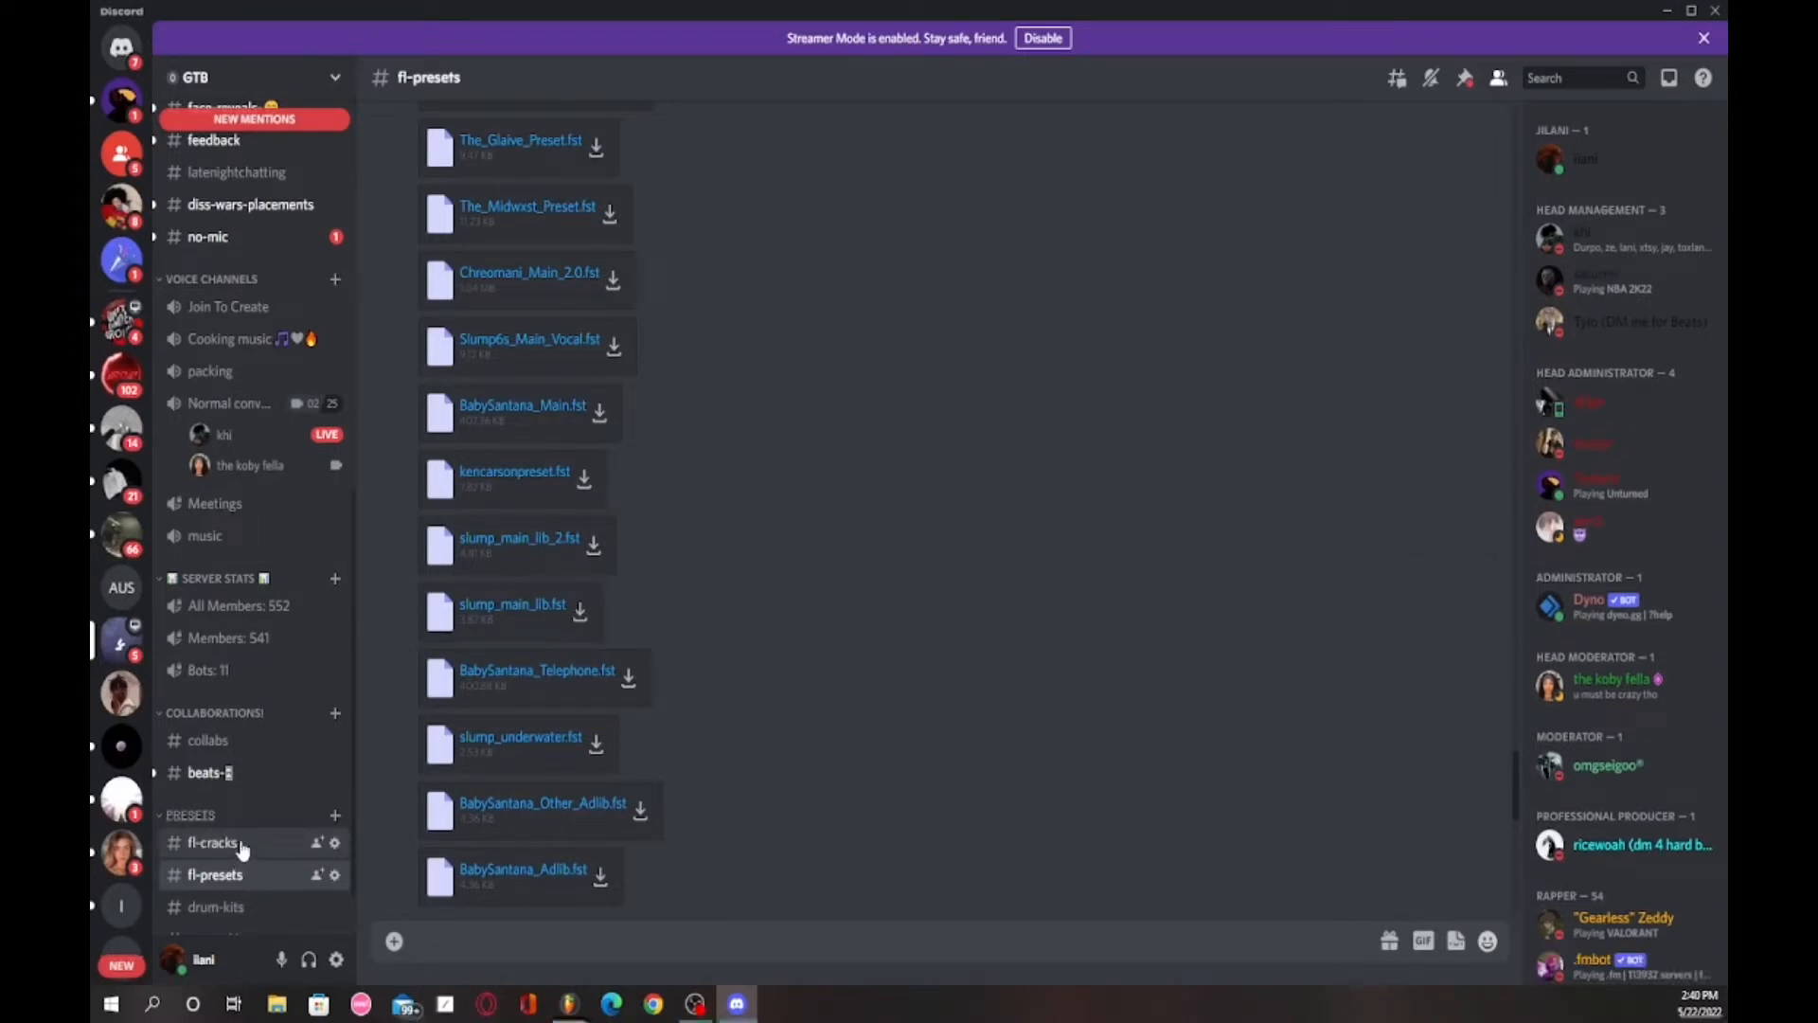
{"action": "scroll", "scroll_direction": "down", "scroll_amount": 3}
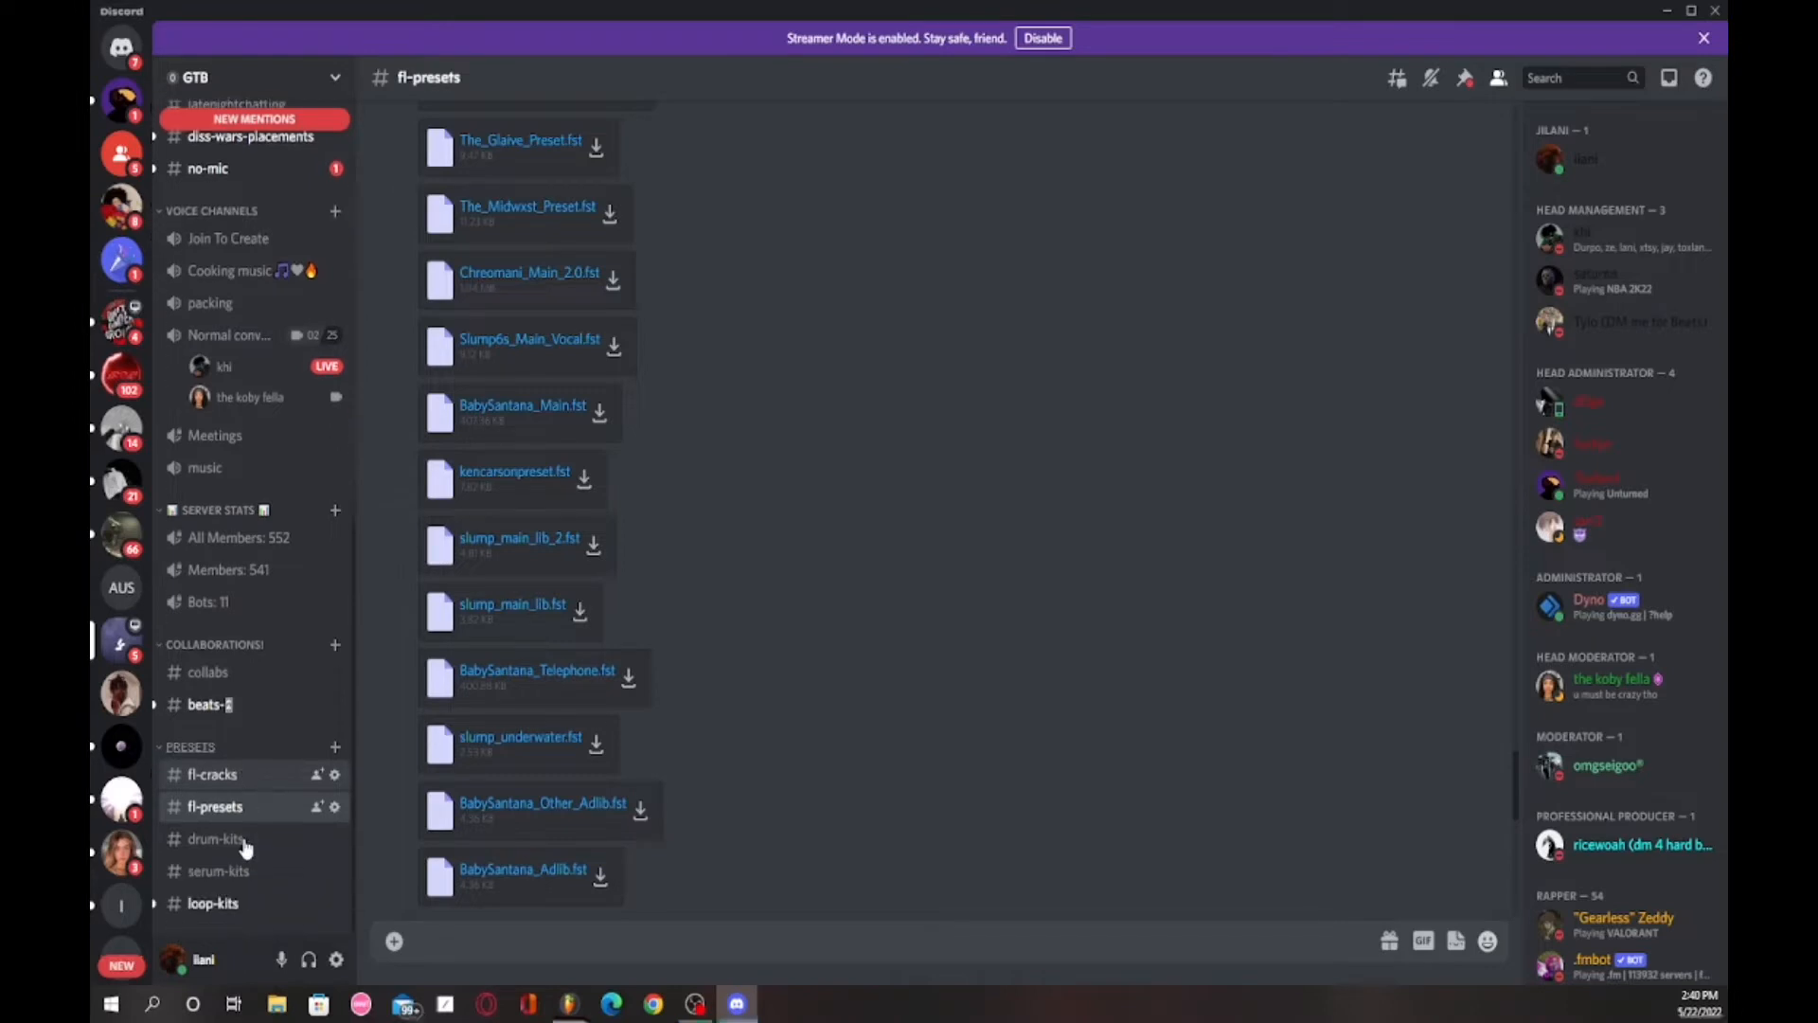
{"action": "mouse_move", "coordinate": [267, 864]}
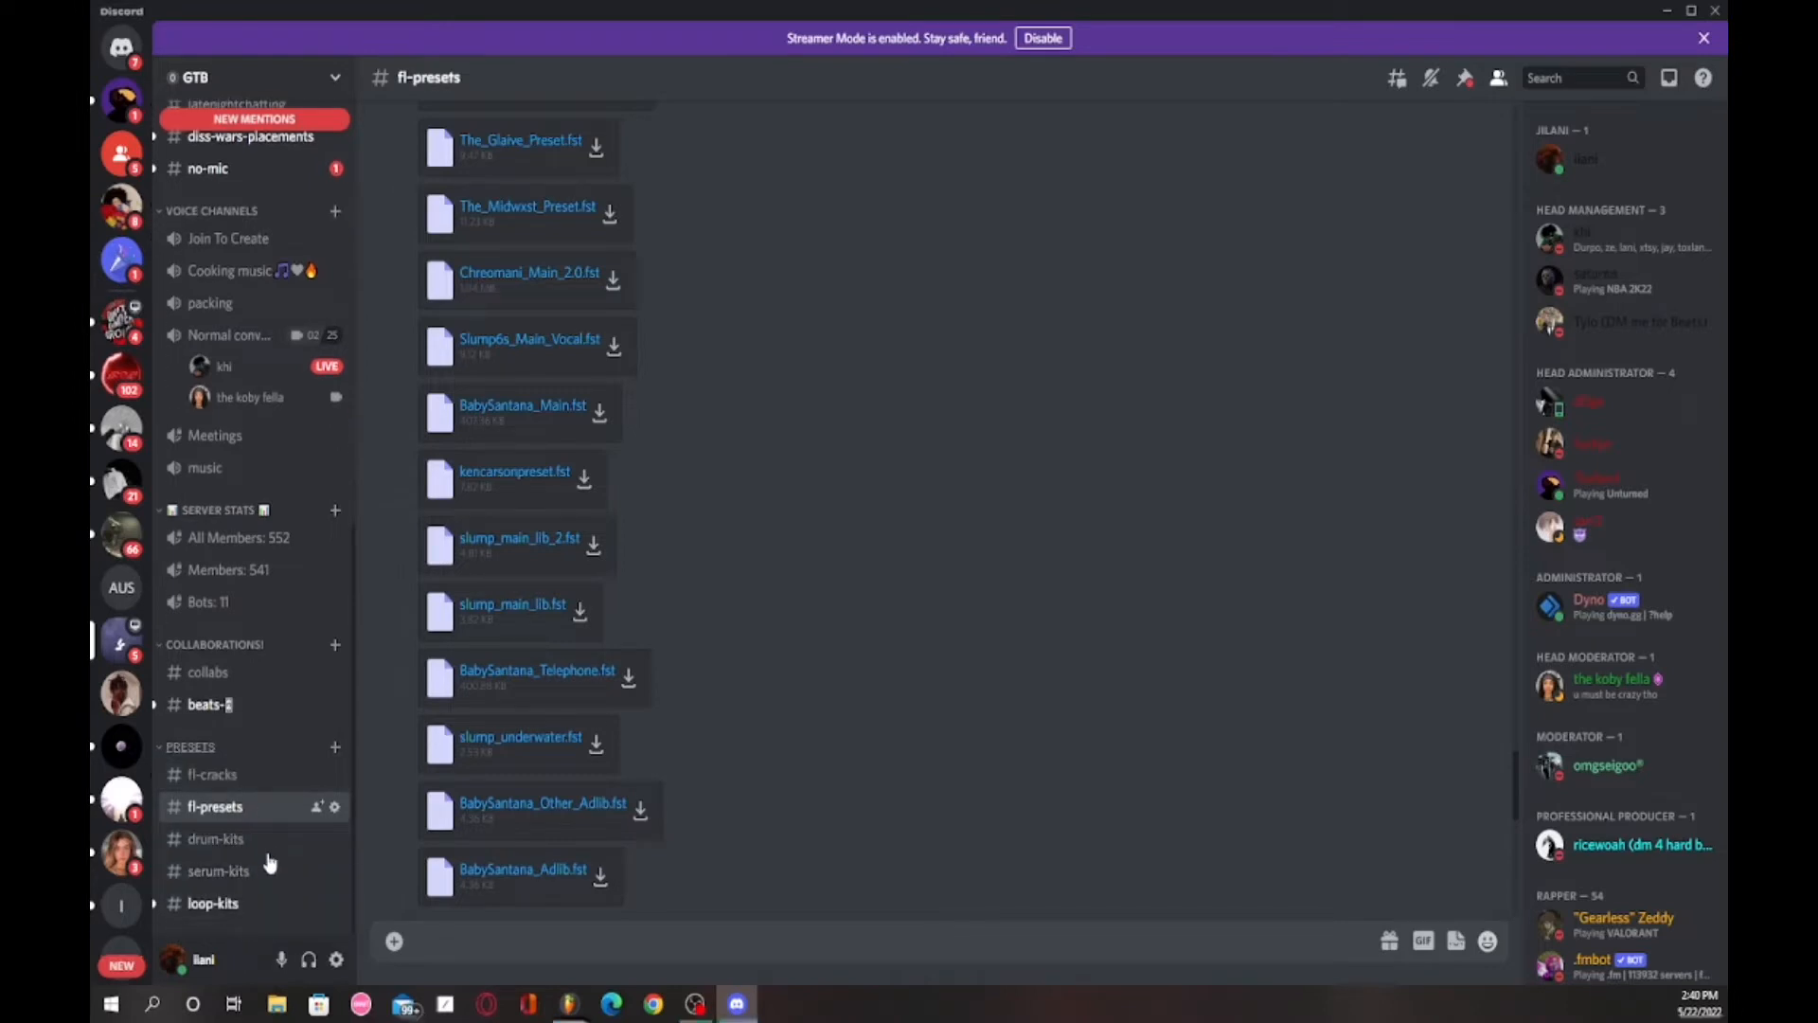
{"action": "mouse_move", "coordinate": [218, 871]}
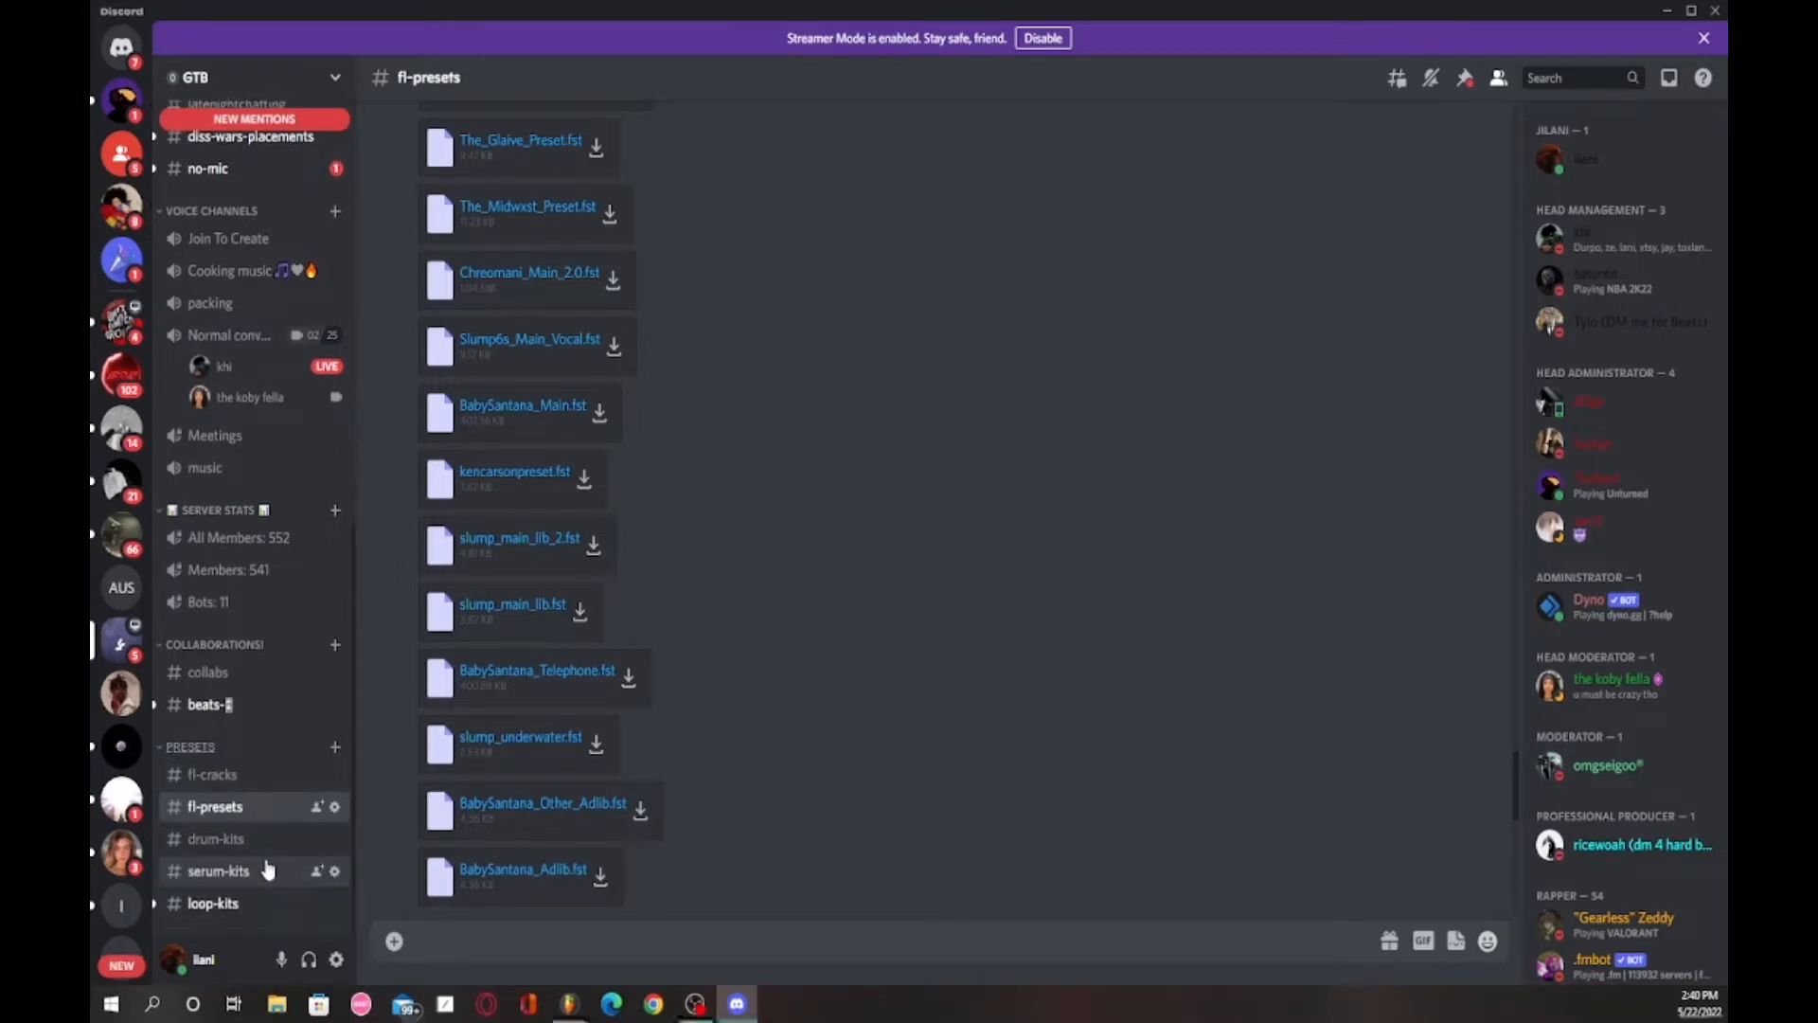
{"action": "mouse_move", "coordinate": [262, 841]}
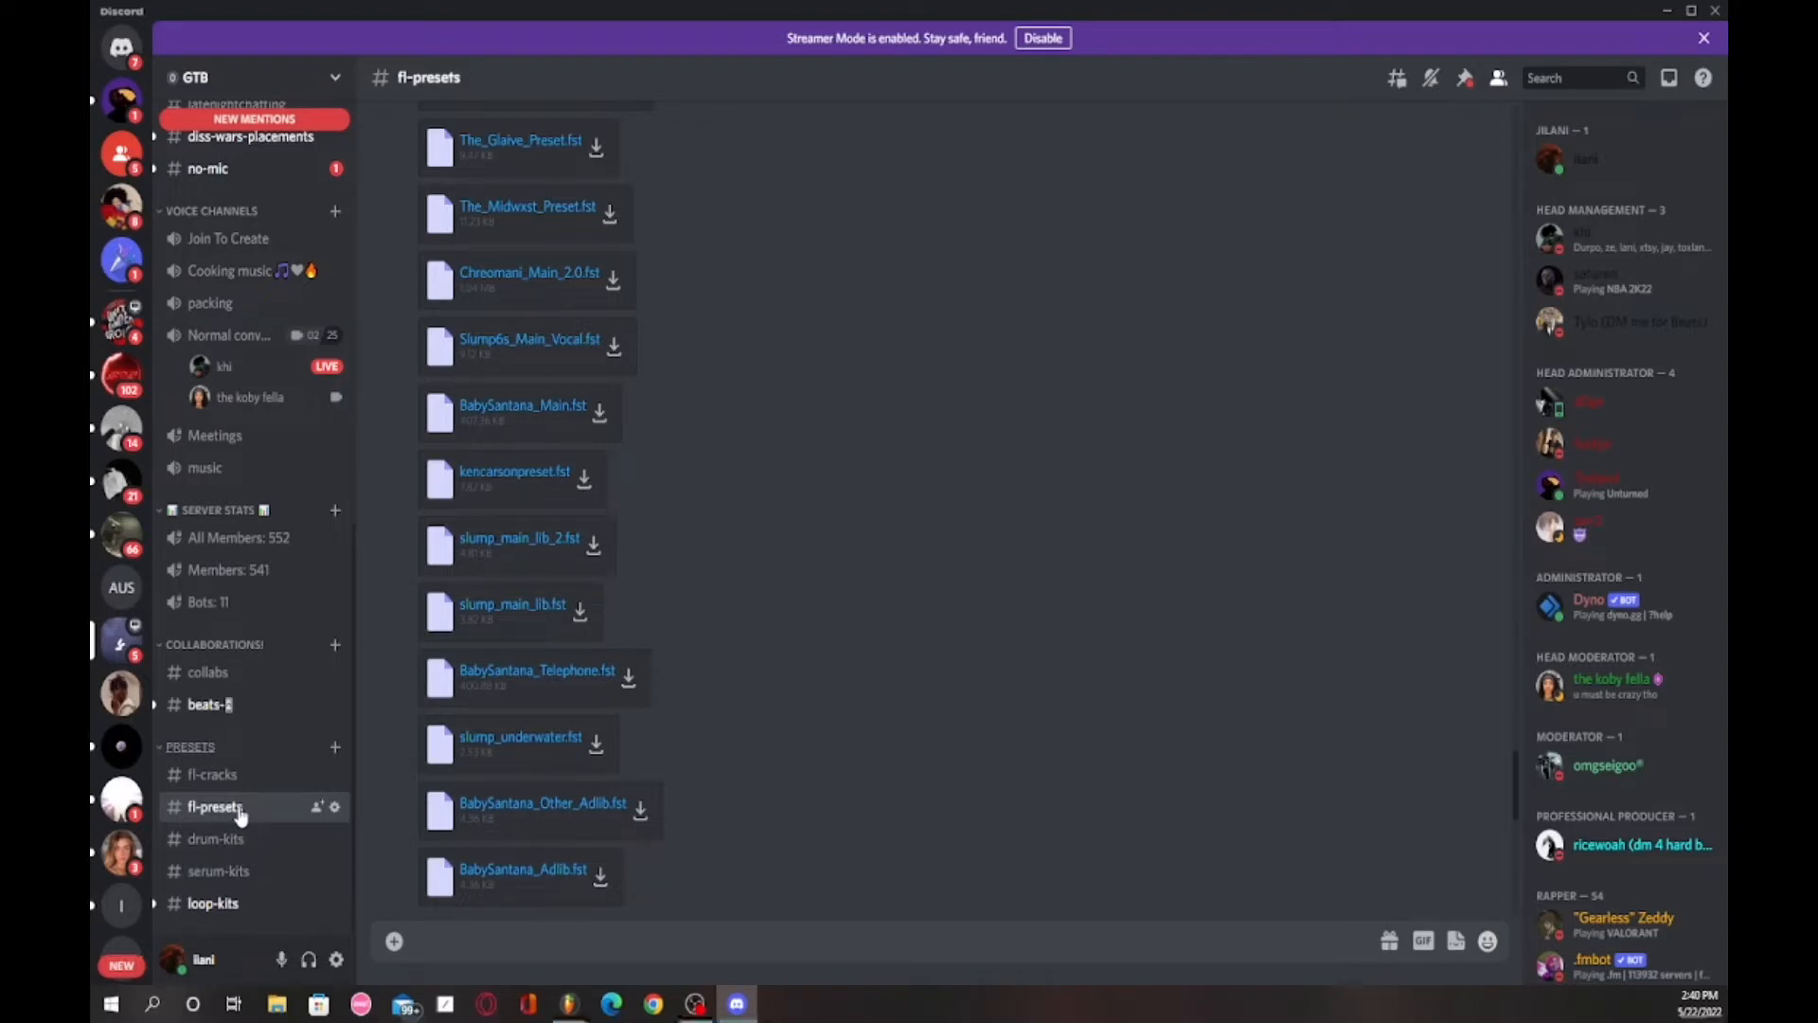
{"action": "mouse_move", "coordinate": [523, 411]}
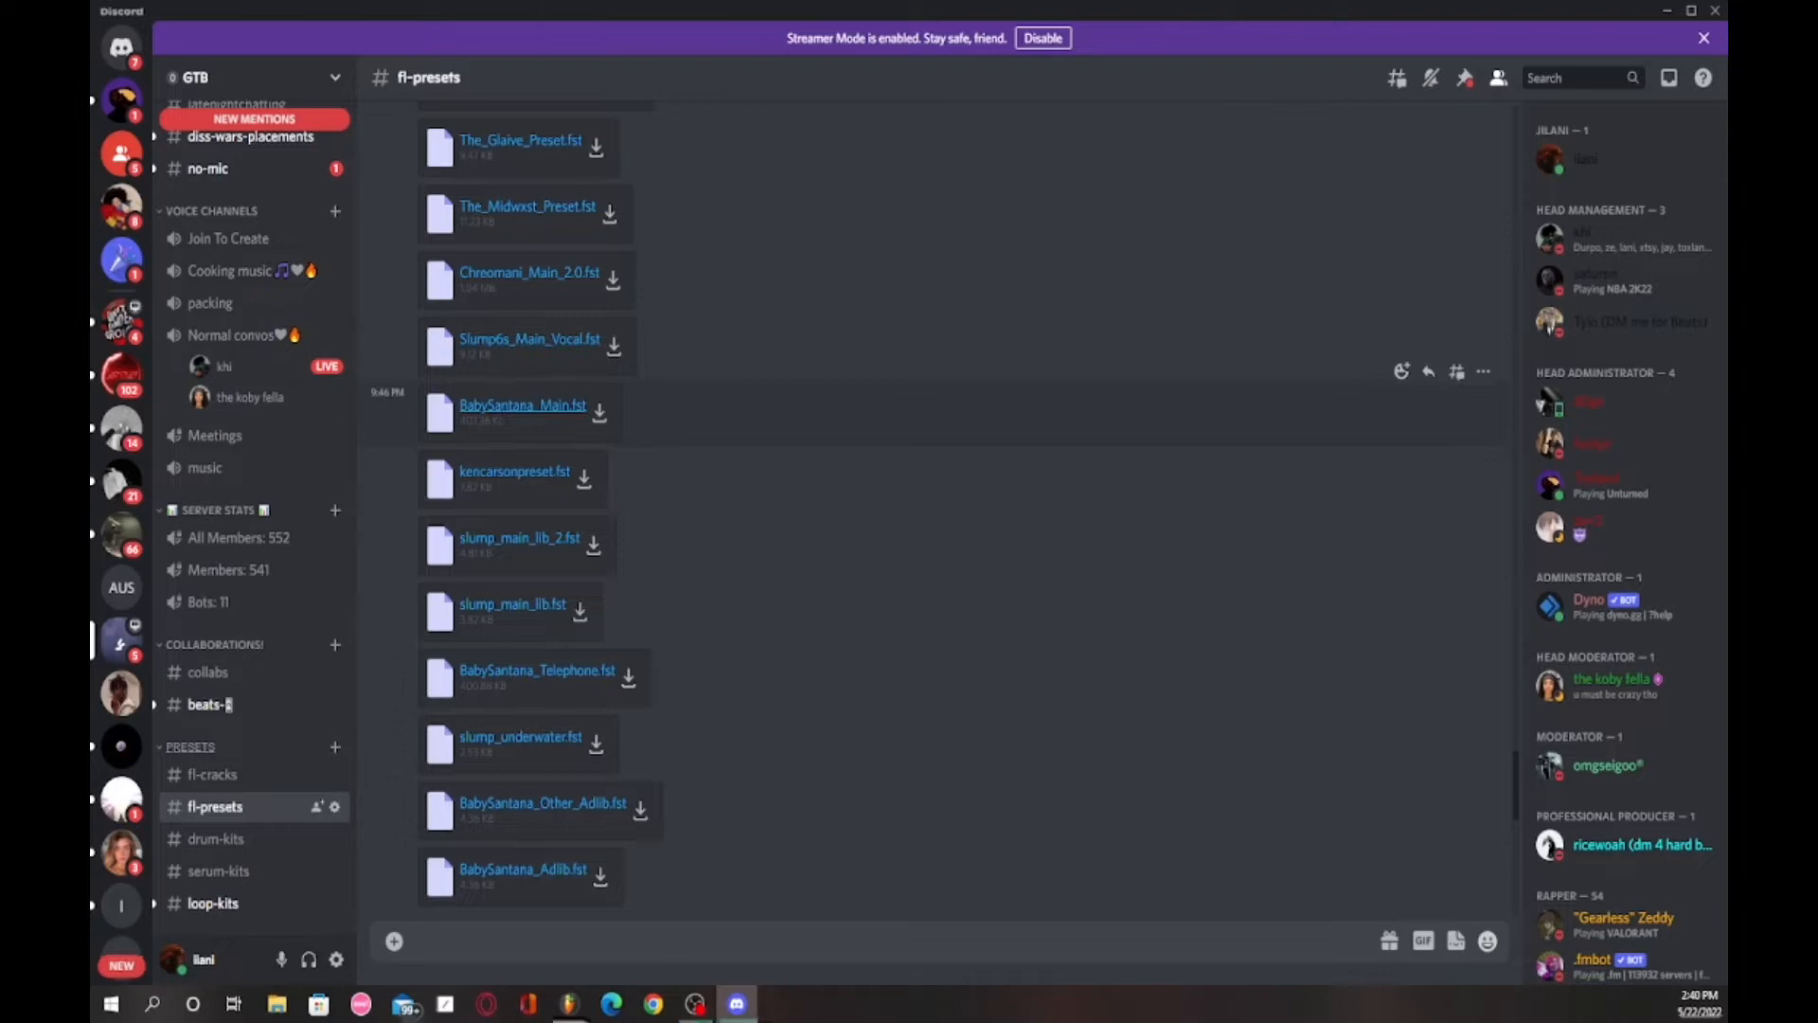
{"action": "mouse_move", "coordinate": [453, 443]}
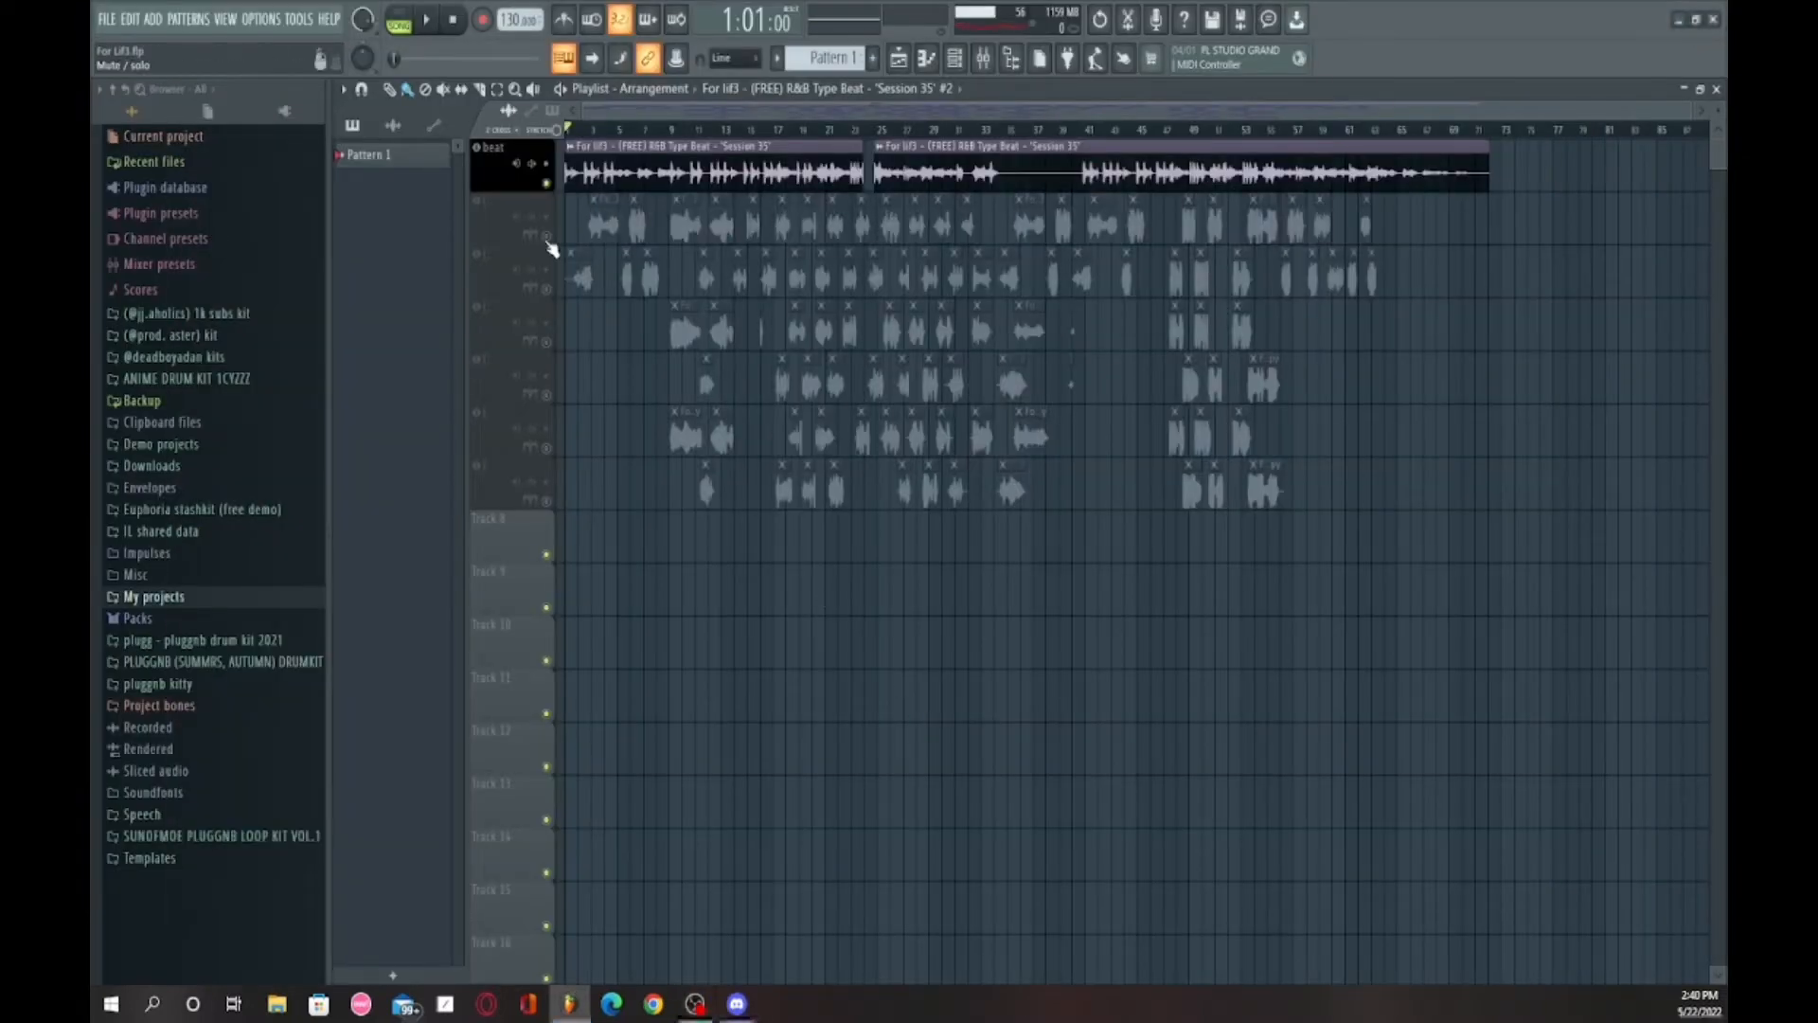
Step: Bring up the mixer and briefly inspect the Frequency Splitter on the beat track
{"action": "left_click", "coordinate": [983, 59]}
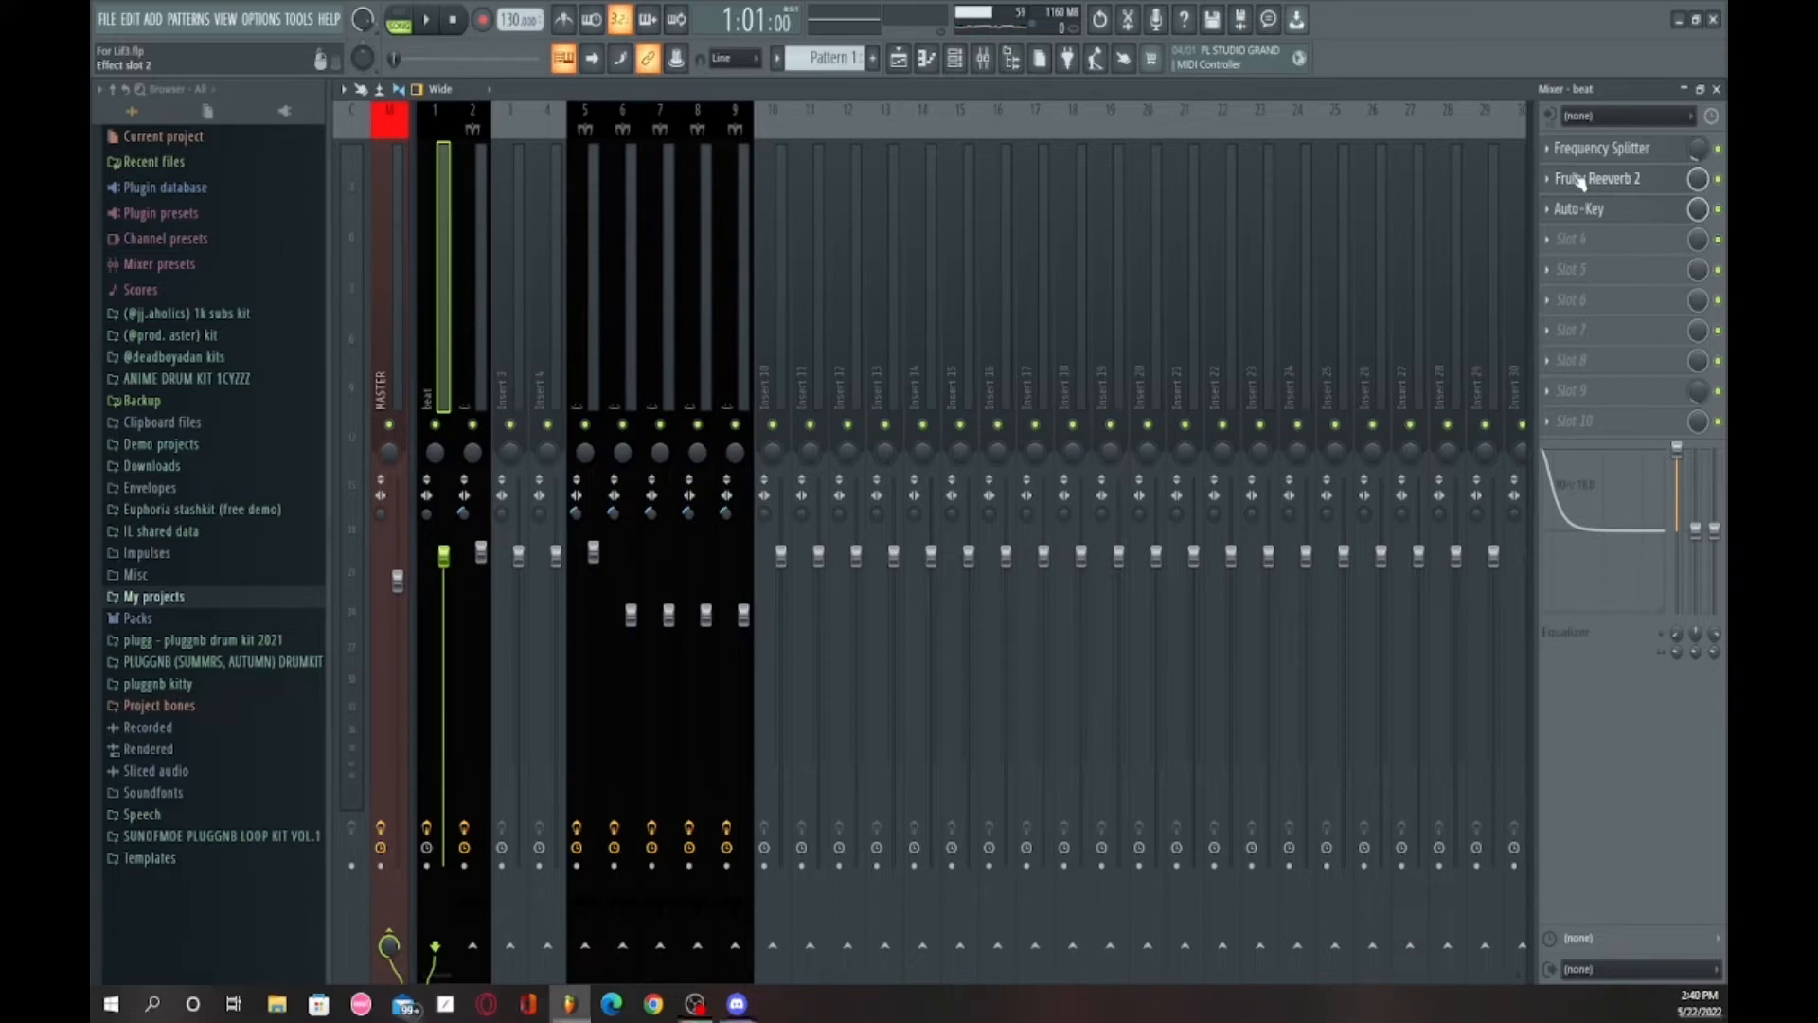
{"action": "mouse_move", "coordinate": [1595, 181]}
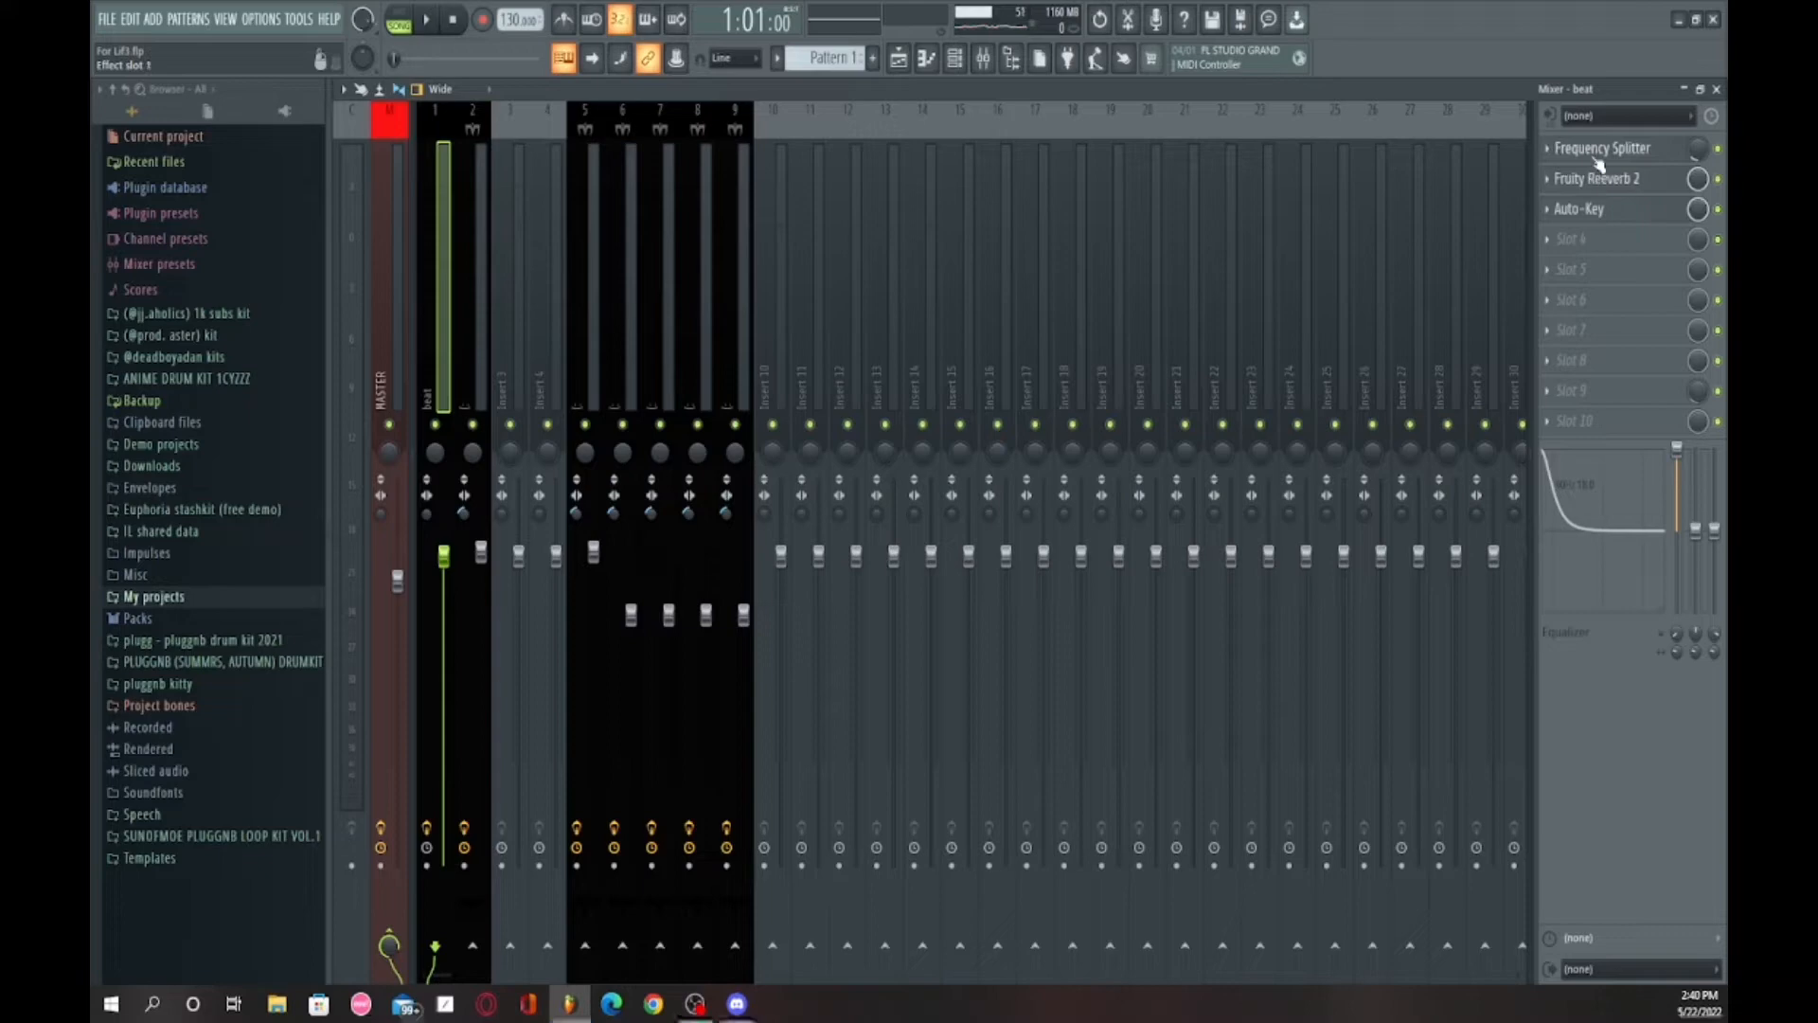
{"action": "left_click", "coordinate": [1602, 148]}
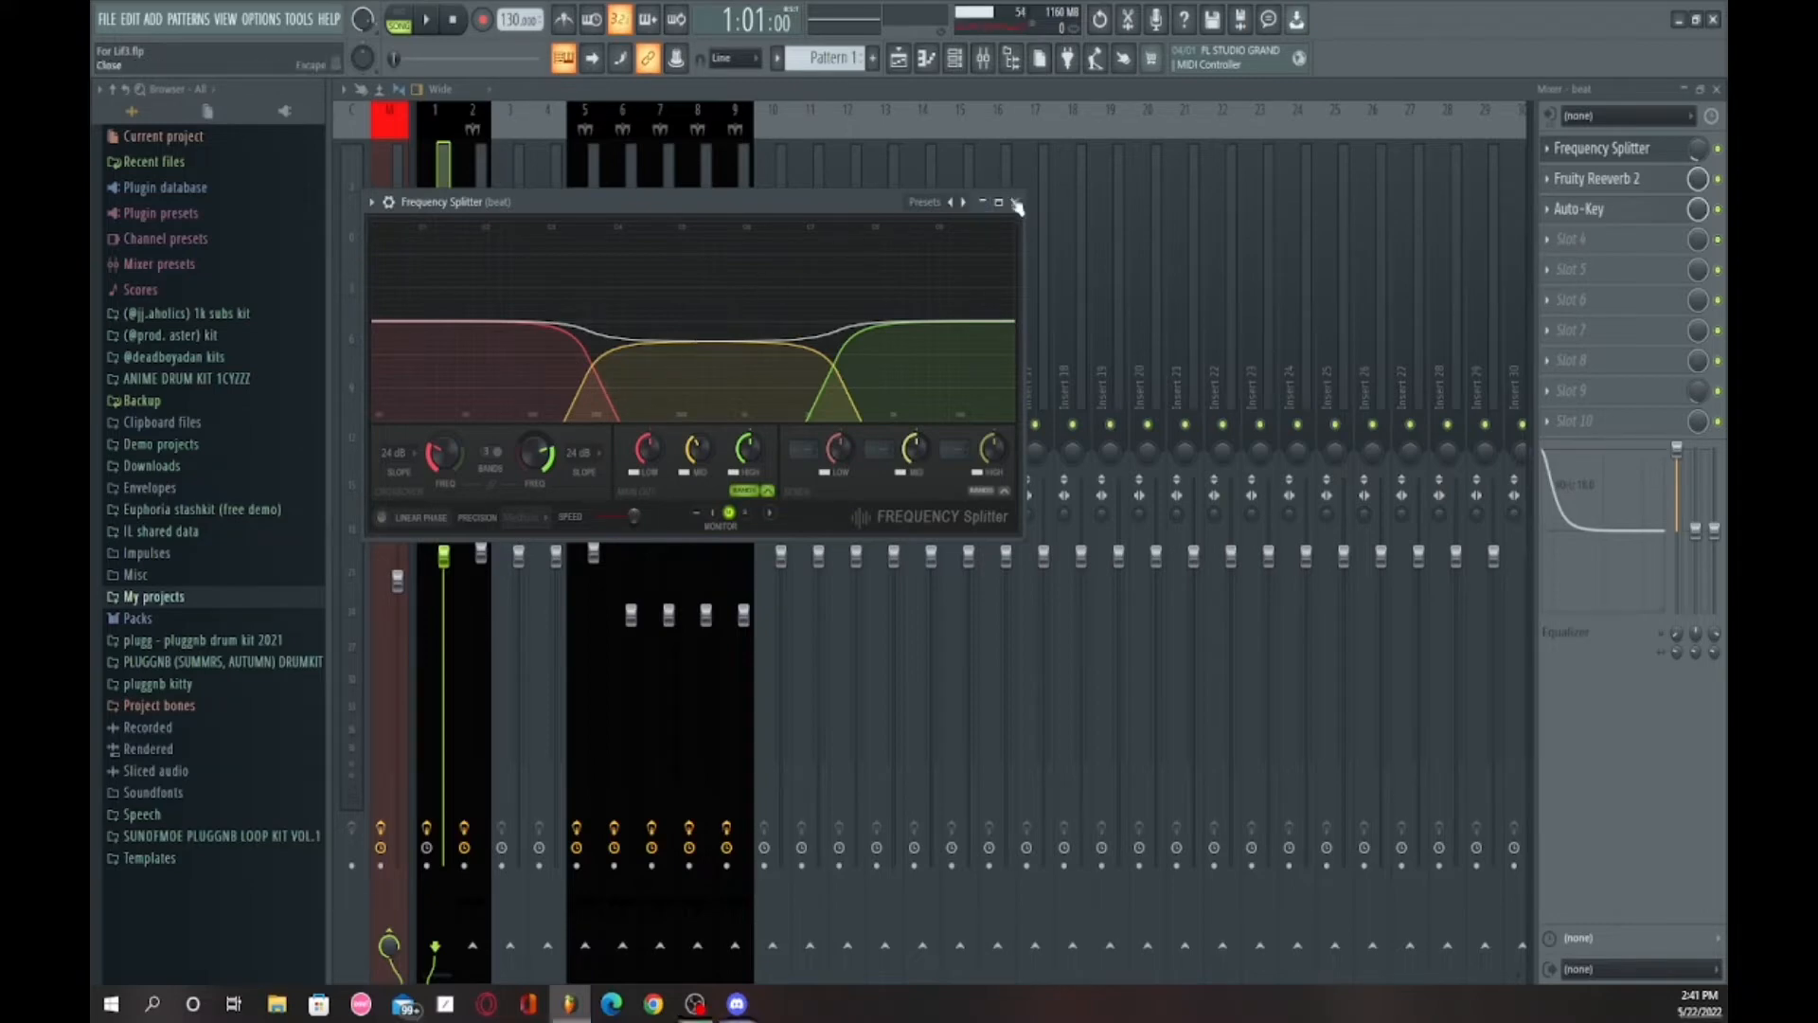
{"action": "left_click", "coordinate": [1015, 203]}
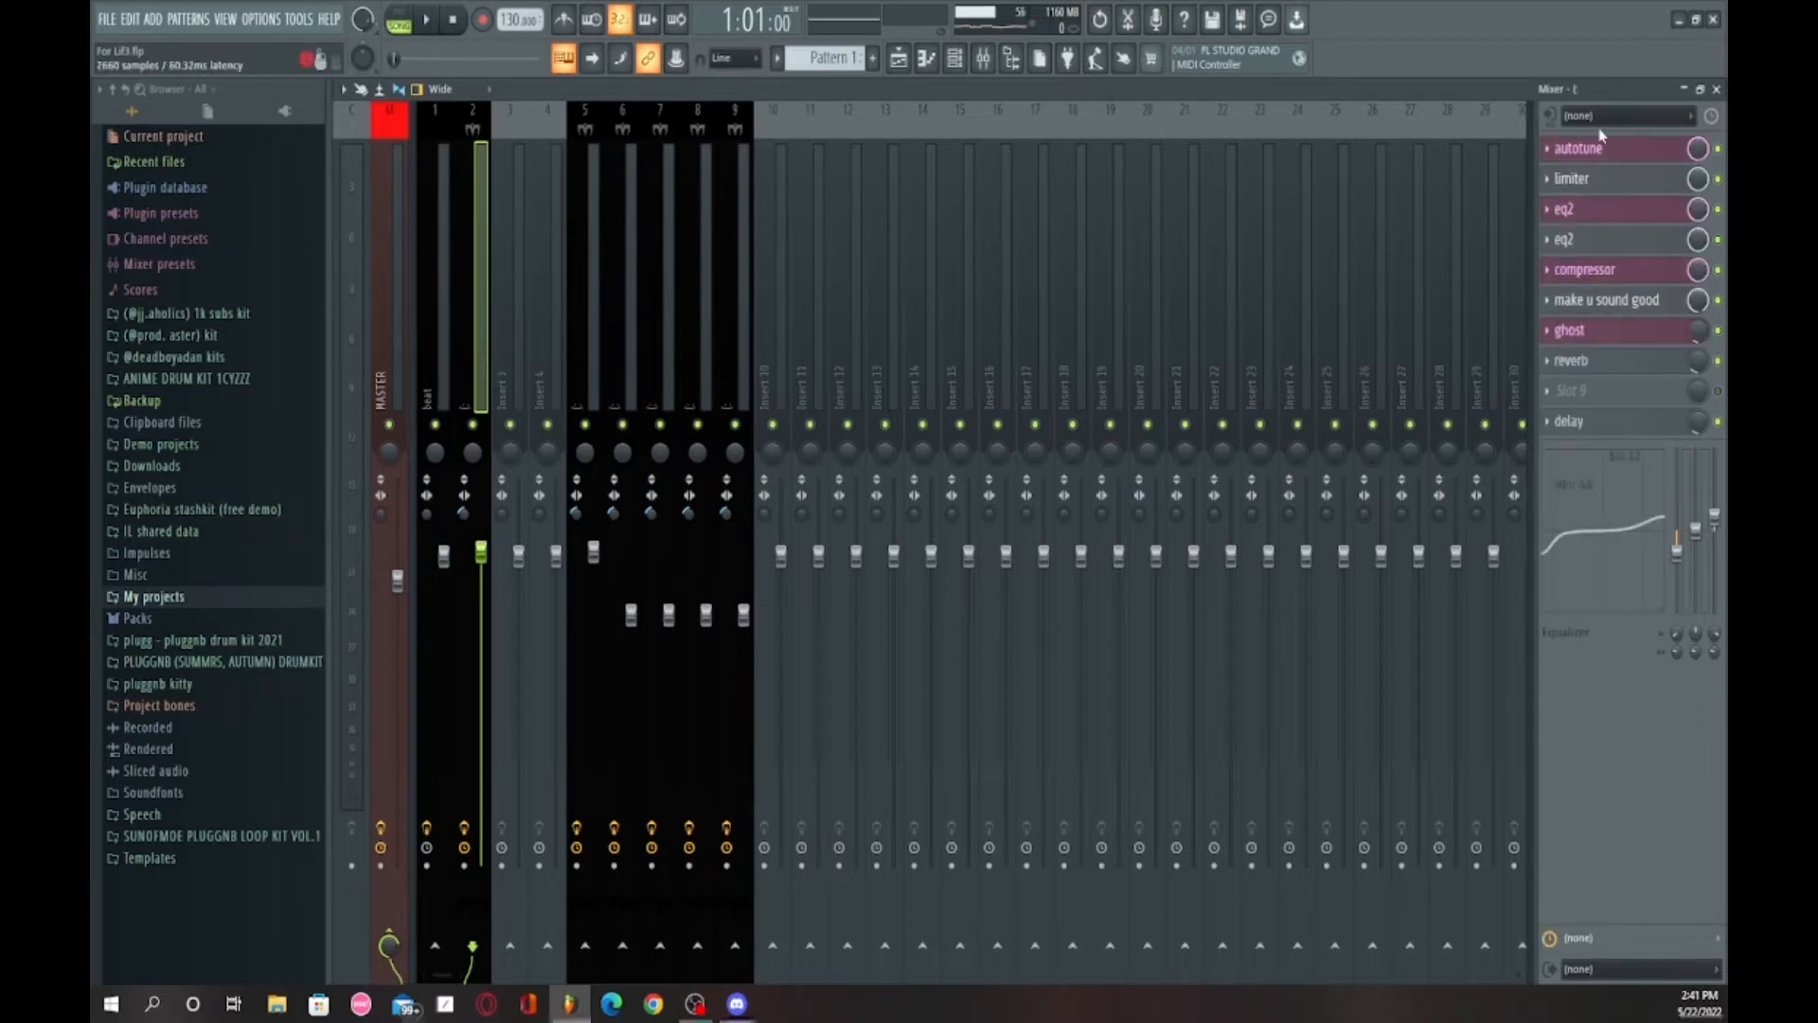
Step: Peek at the vocal insert's Auto-Tune and EQ 2, then show the Master effect chain
{"action": "left_click", "coordinate": [1584, 147]}
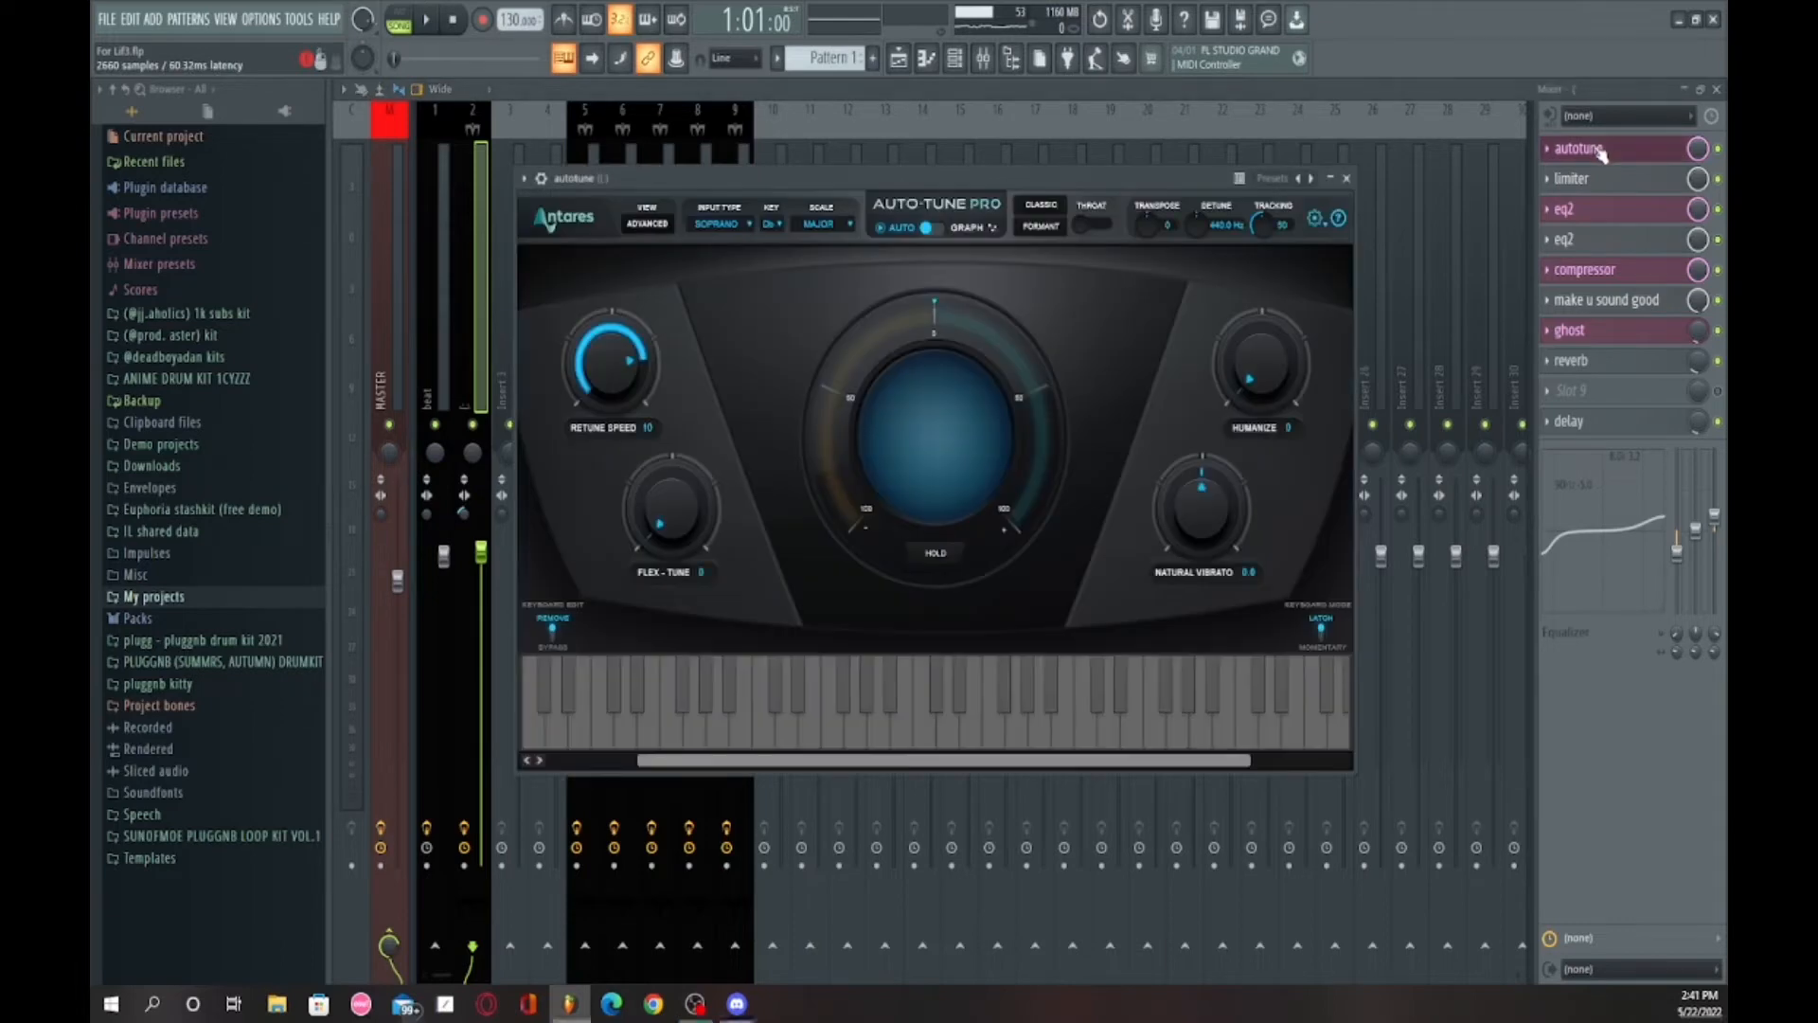
{"action": "left_click", "coordinate": [1346, 178]}
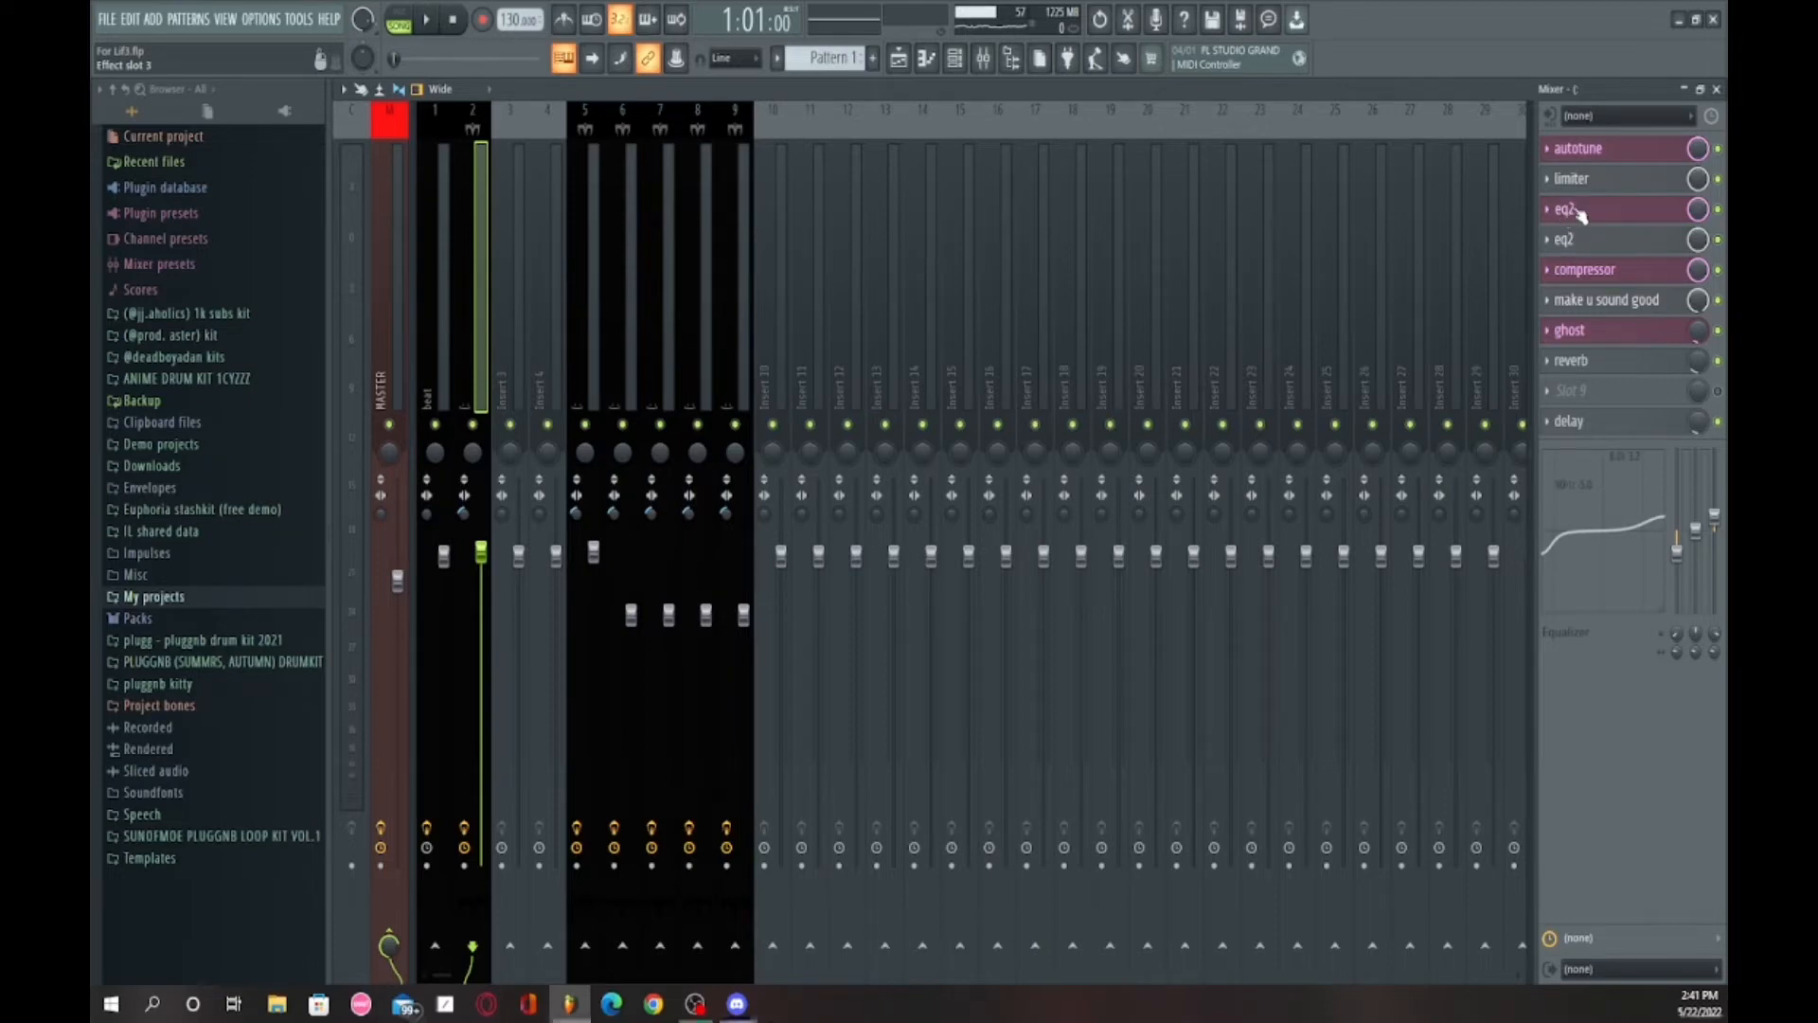
{"action": "left_click", "coordinate": [1566, 208]}
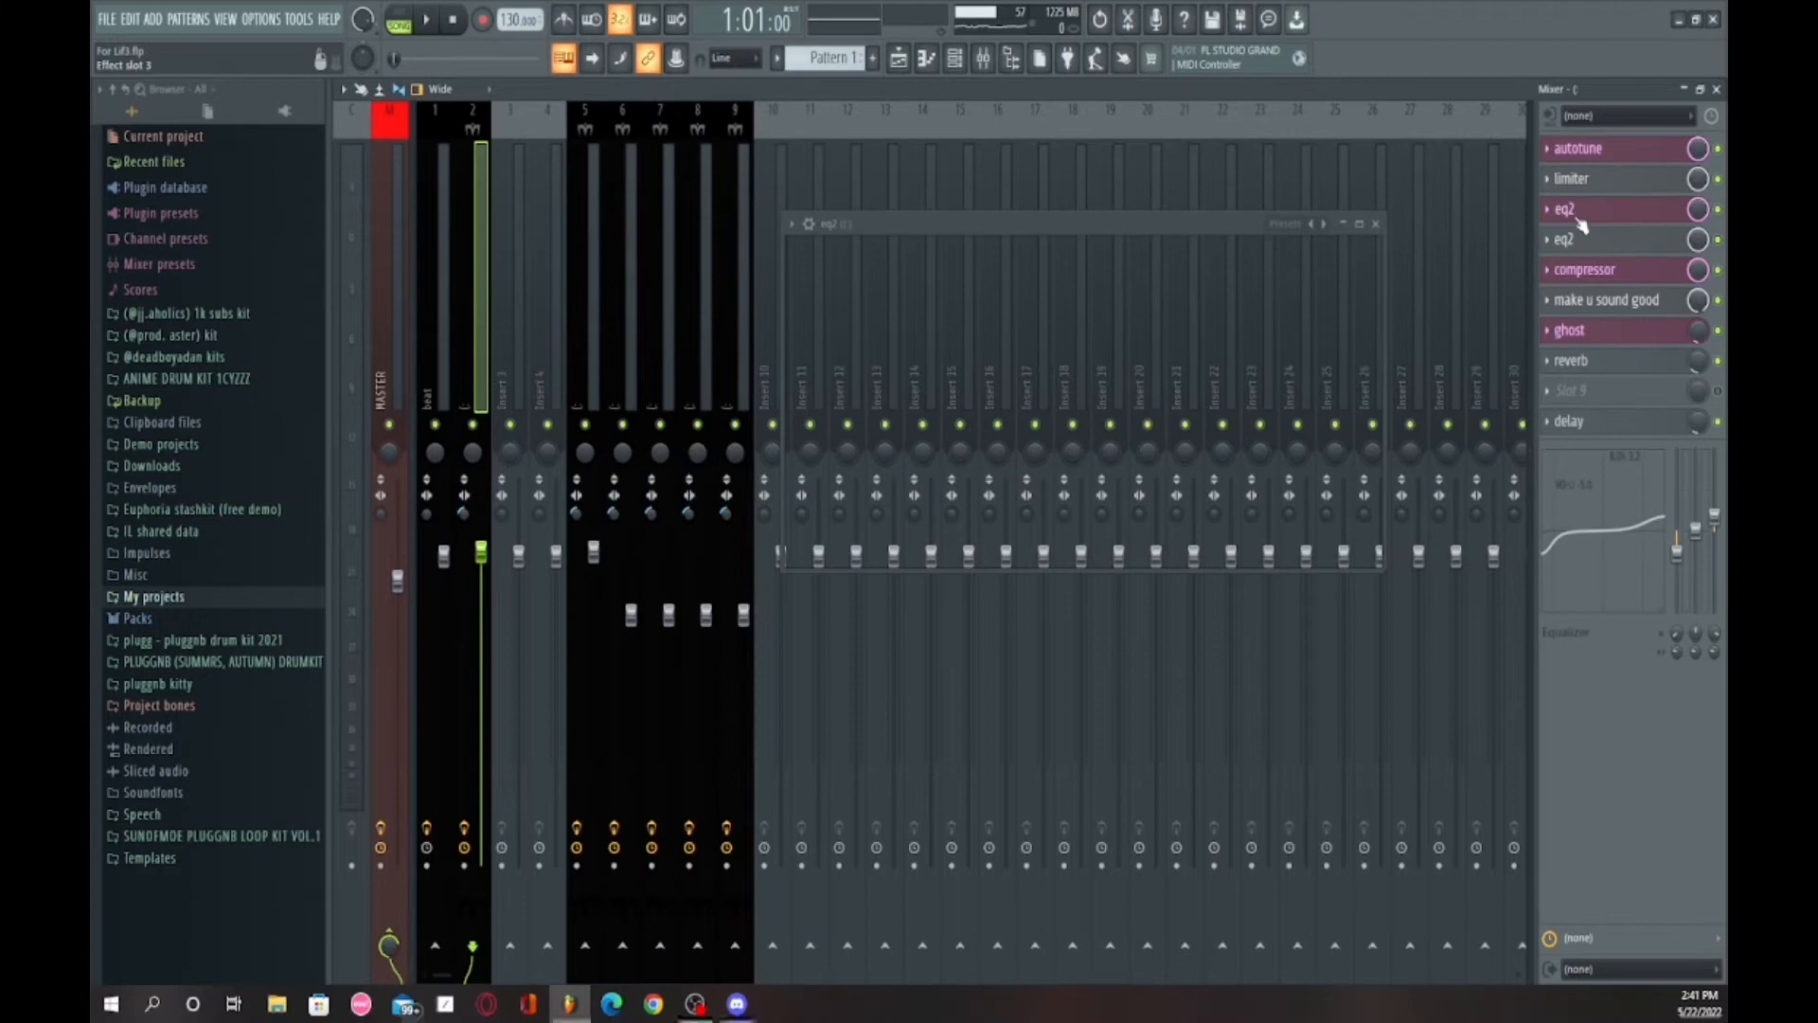
{"action": "left_click", "coordinate": [1564, 208]}
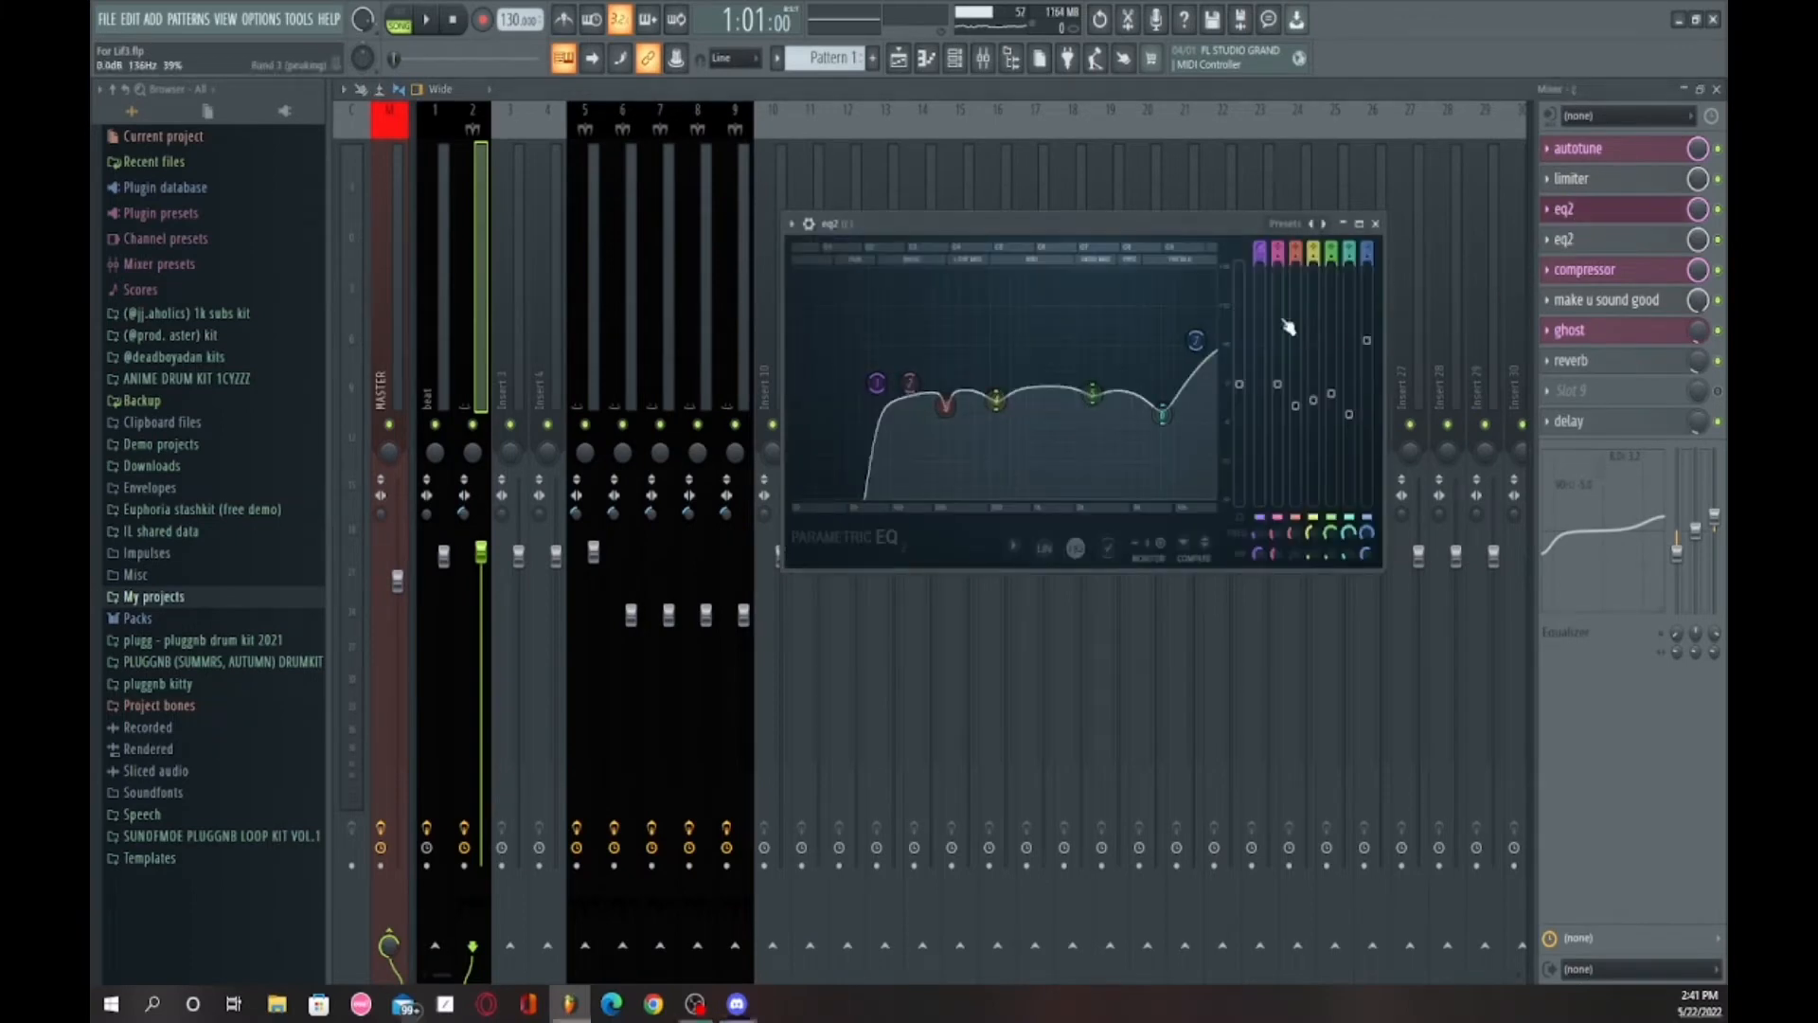
{"action": "left_click", "coordinate": [1375, 223]}
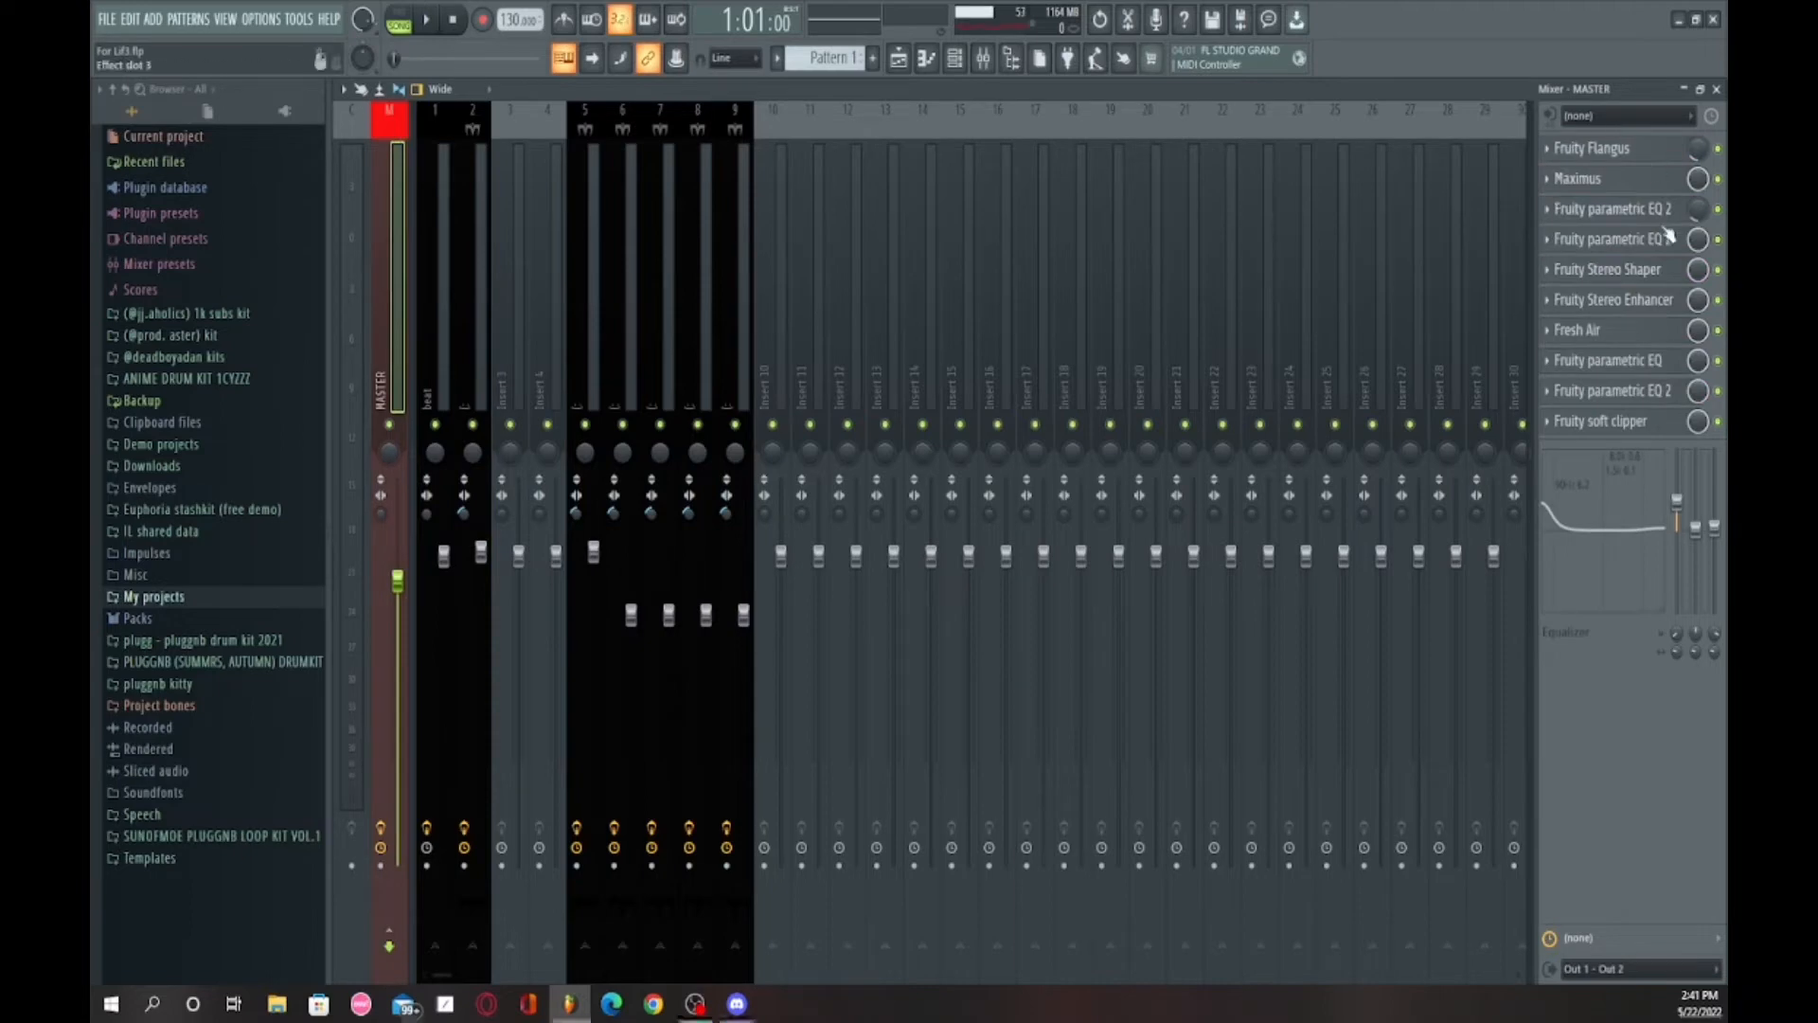
Step: Inspect the Fruity parametric EQ 2 on the Master and return to the playlist
{"action": "left_click", "coordinate": [1612, 239]}
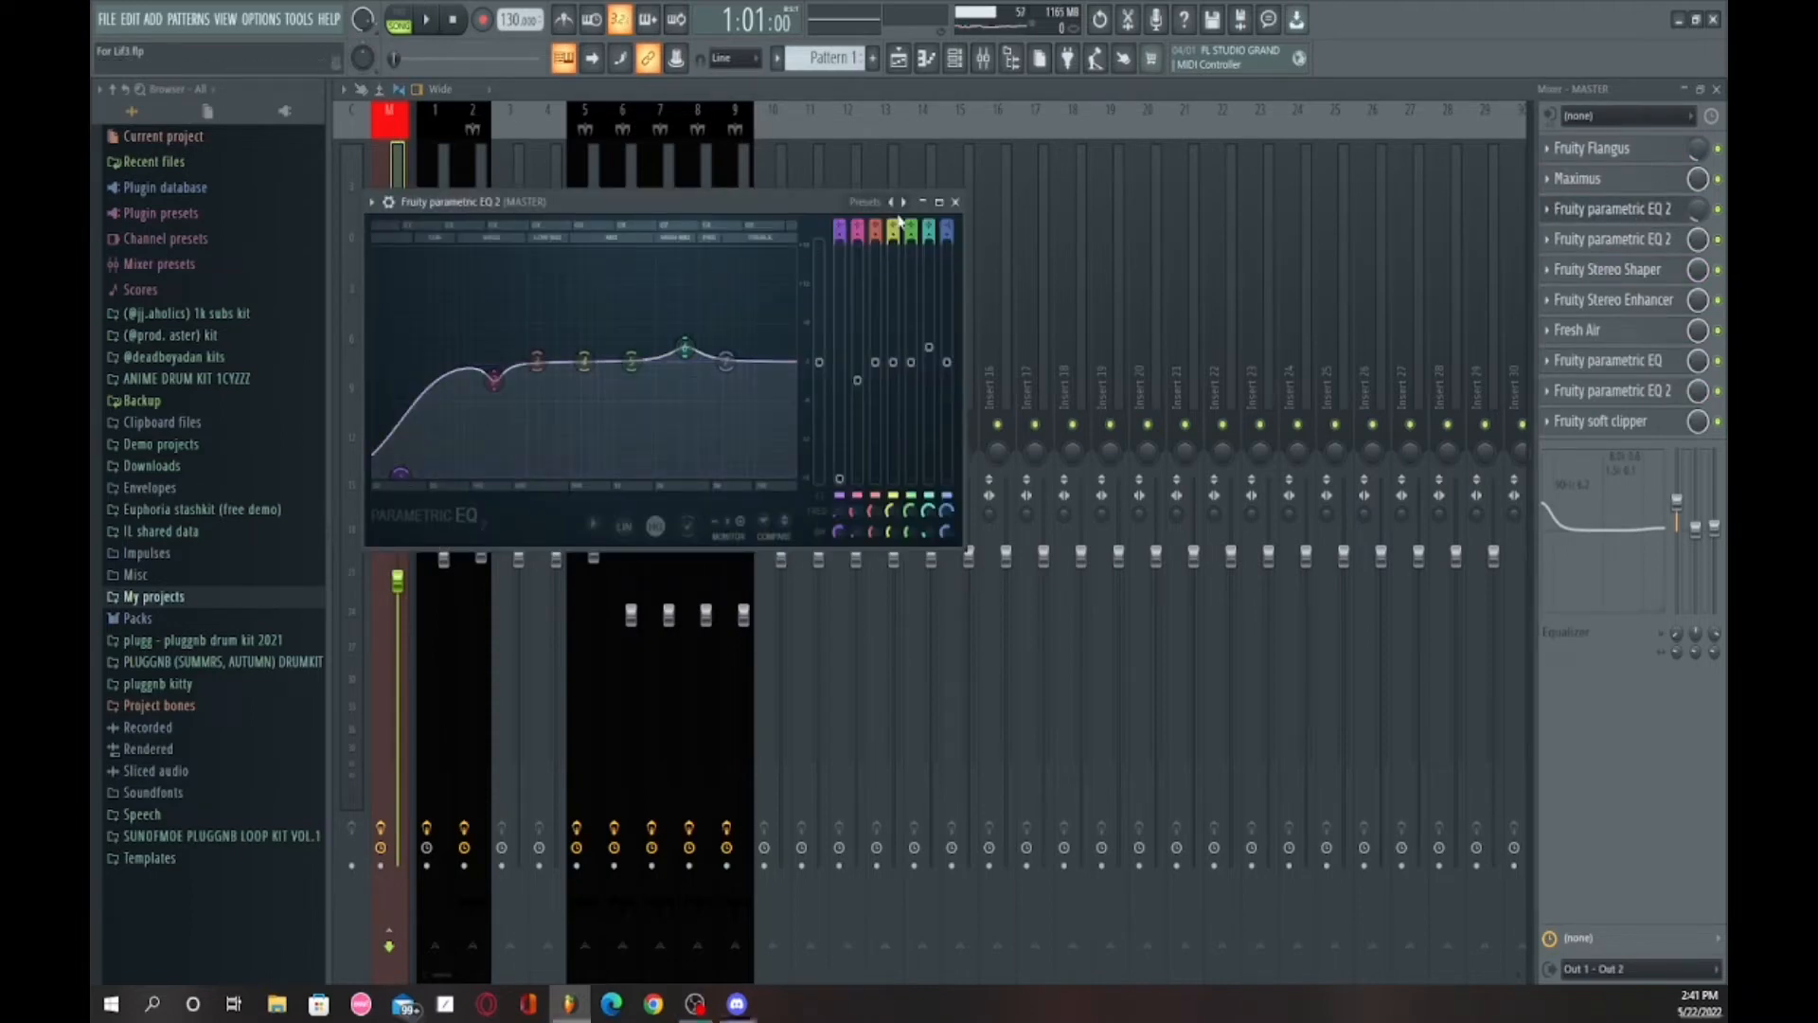
{"action": "left_click", "coordinate": [955, 201]}
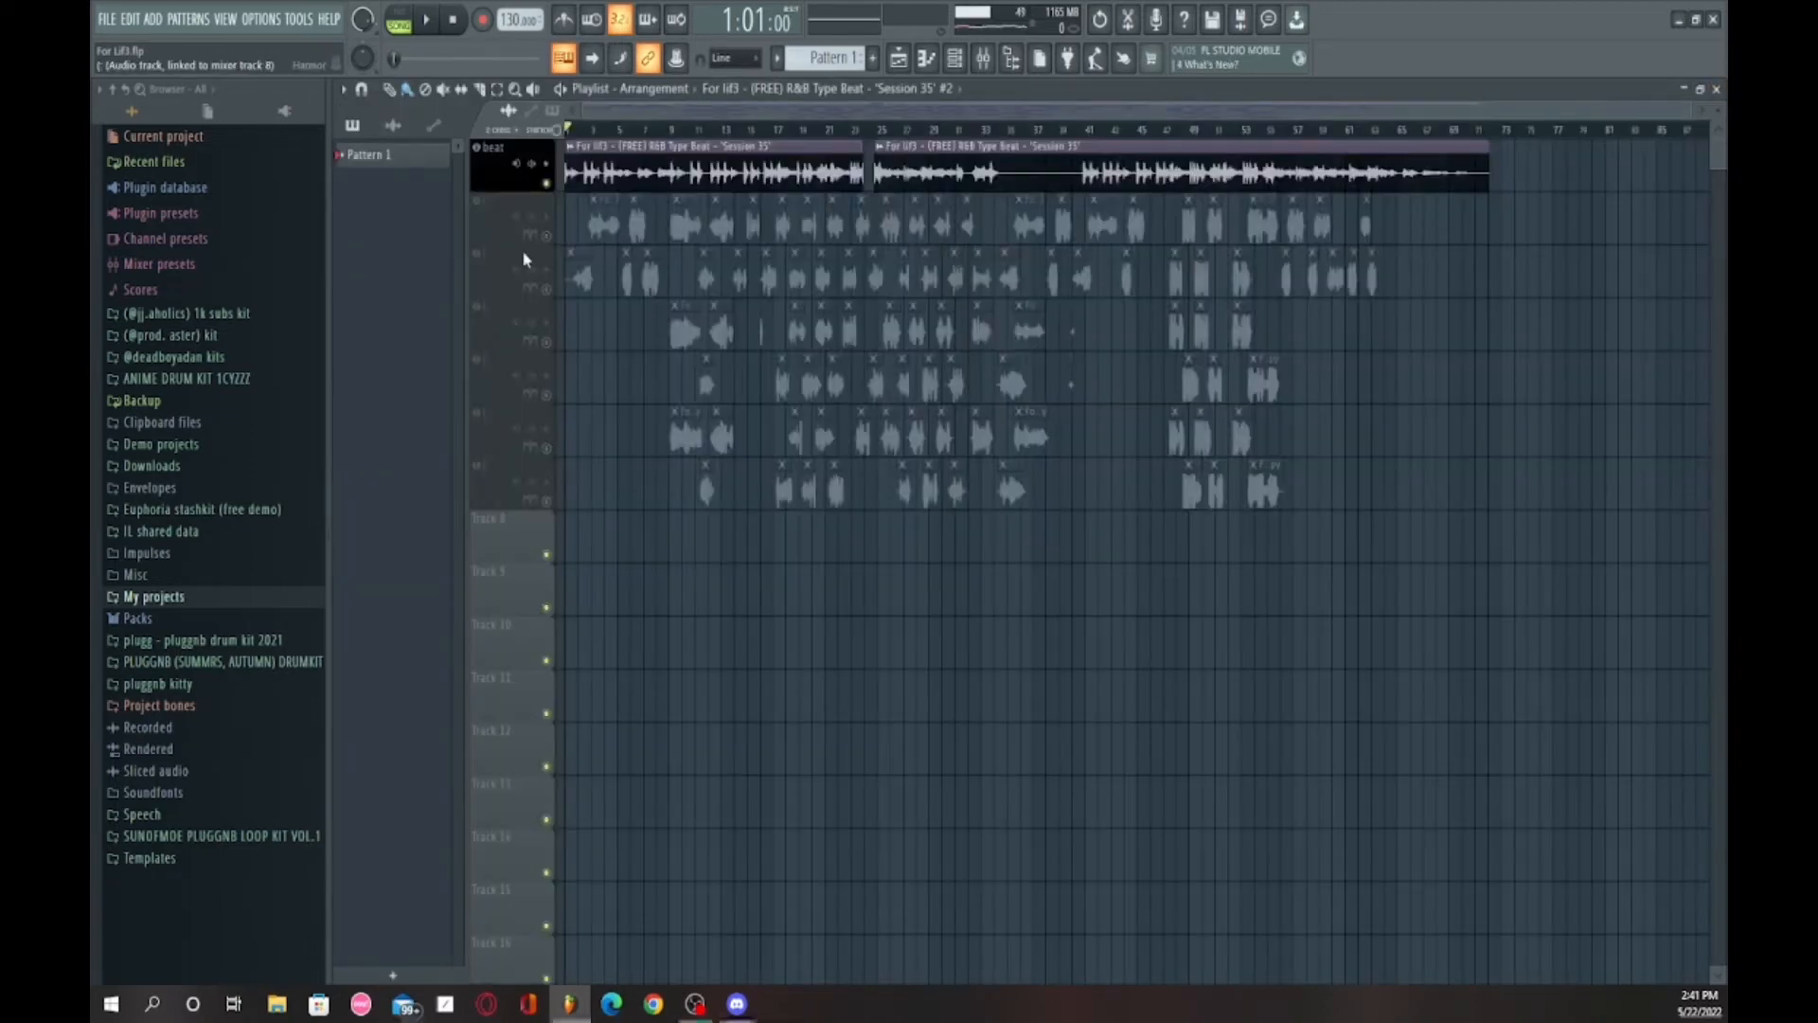
Step: Unmute all six vocal tracks and play the full song through, then stop
{"action": "left_click", "coordinate": [509, 199]}
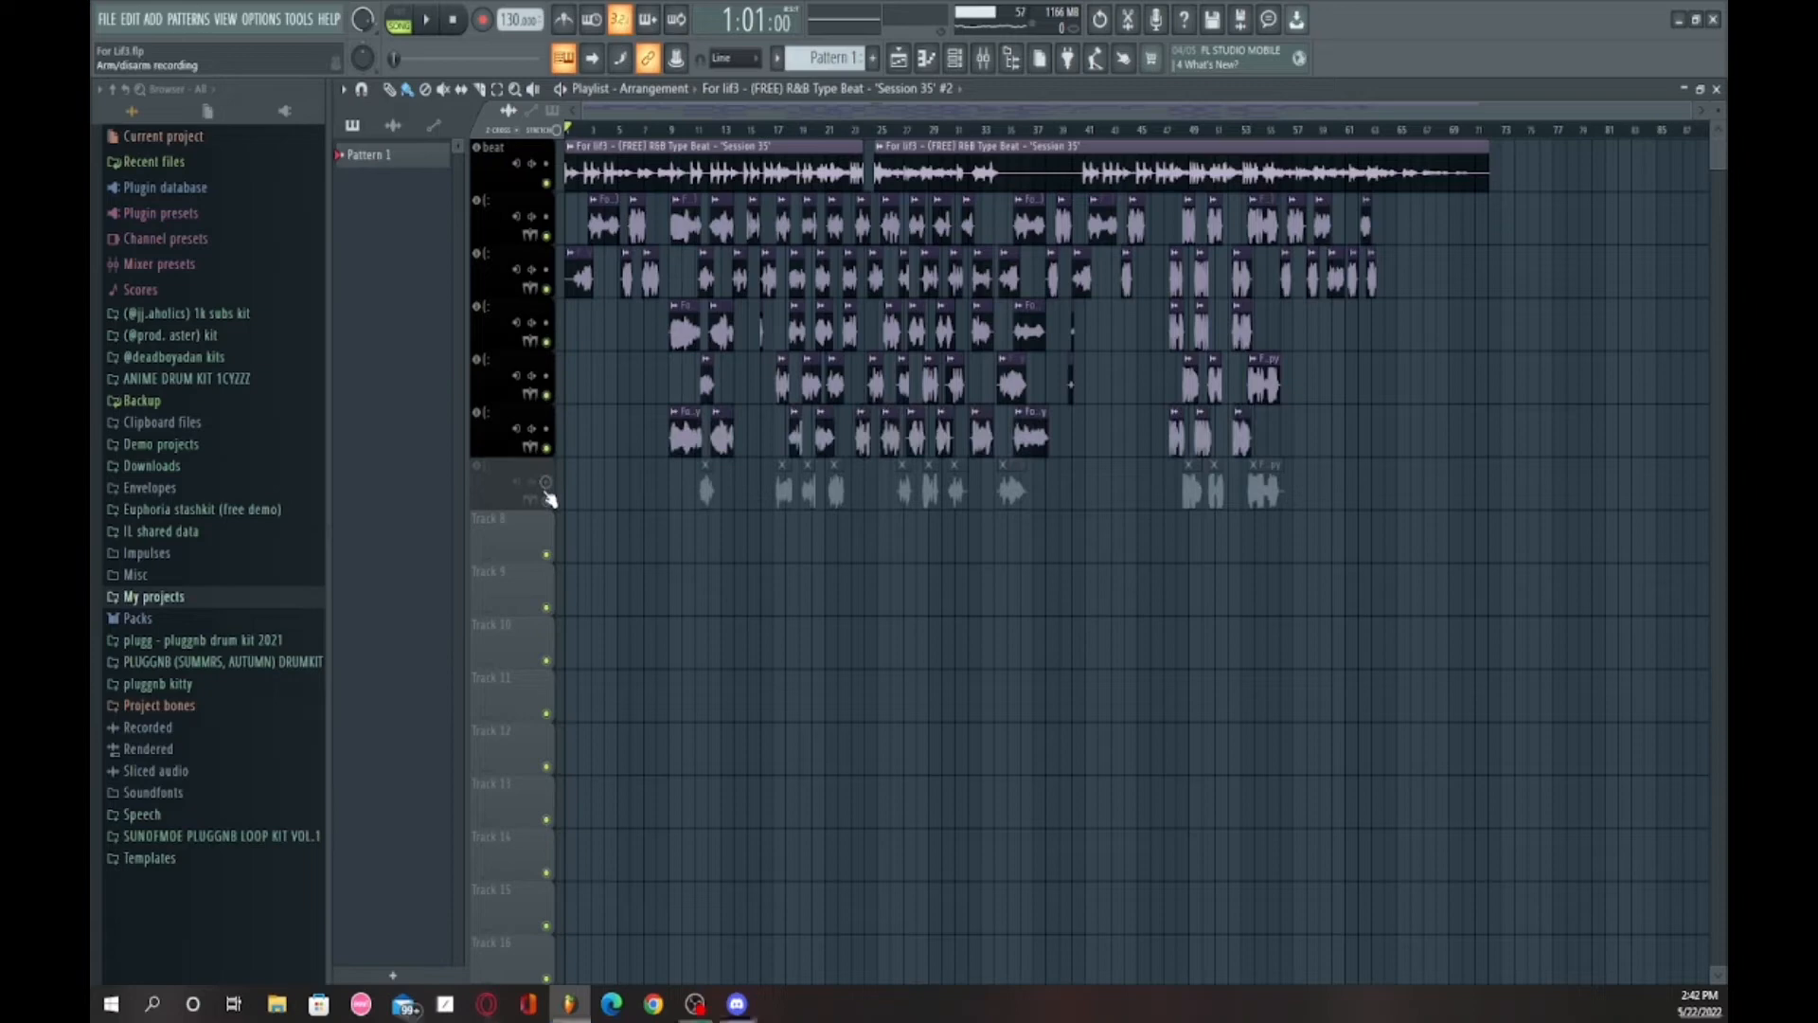
{"action": "left_click", "coordinate": [426, 19]}
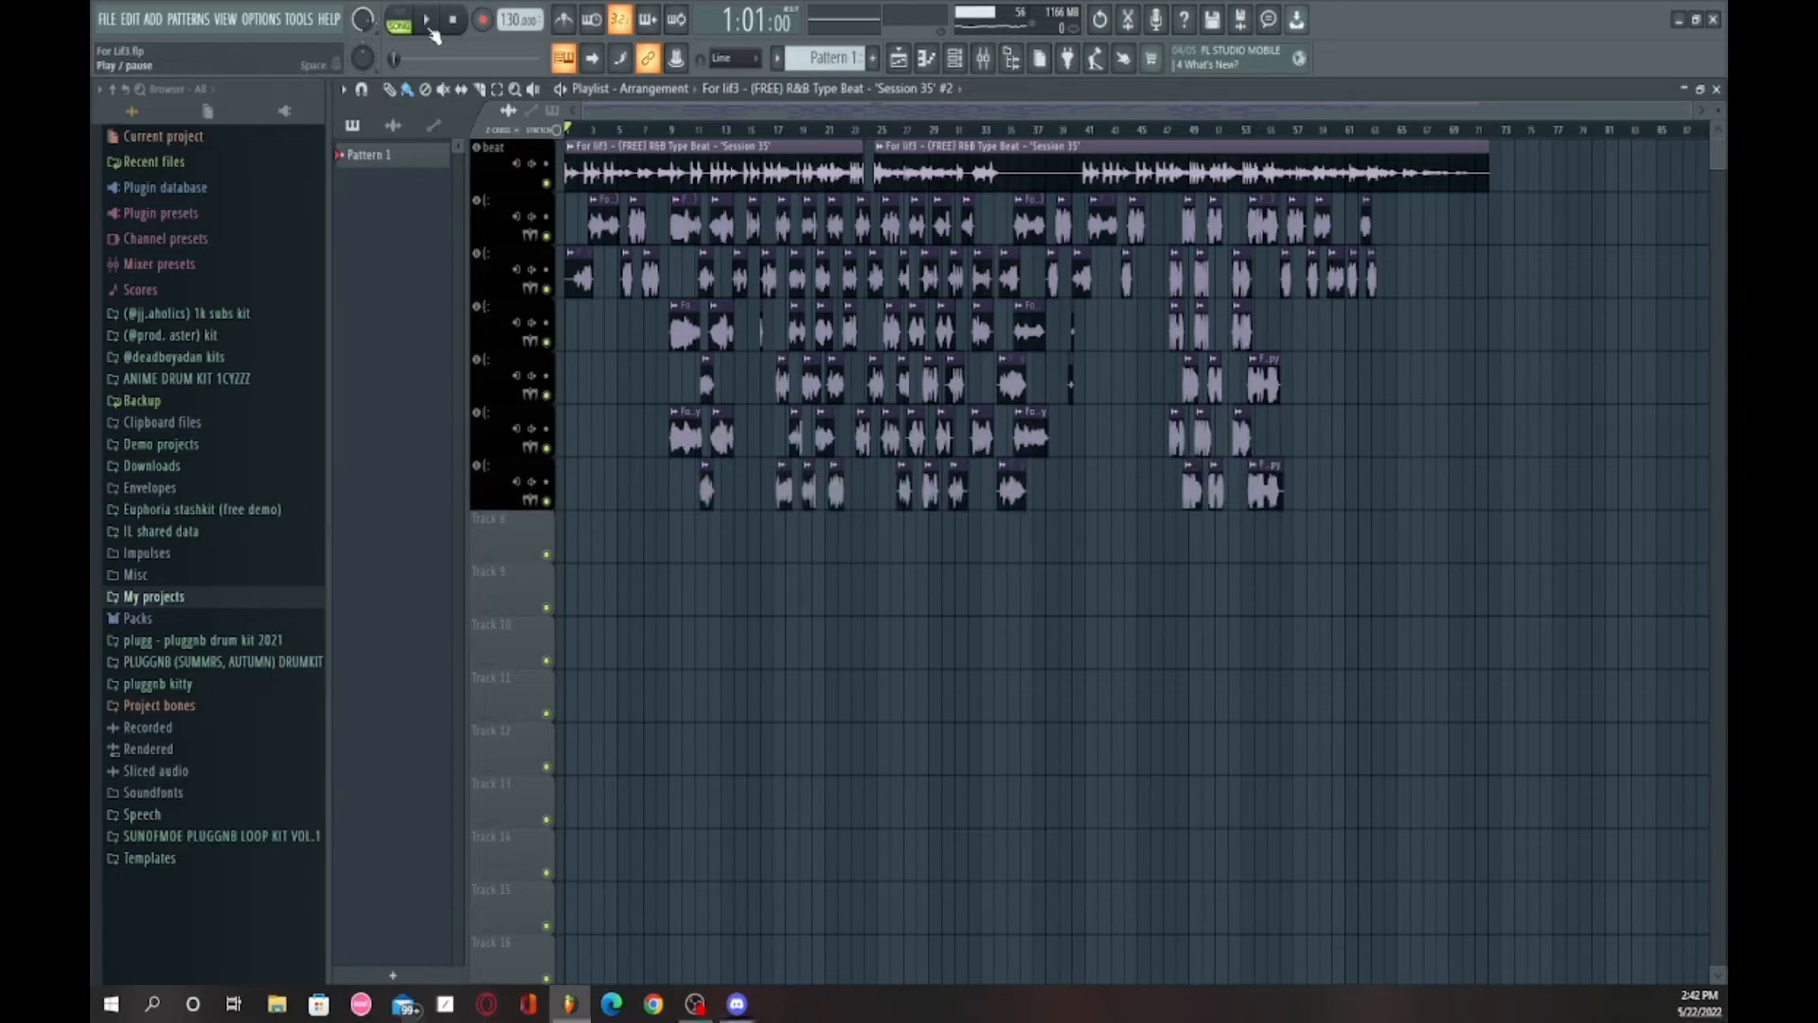
{"action": "left_click", "coordinate": [426, 19]}
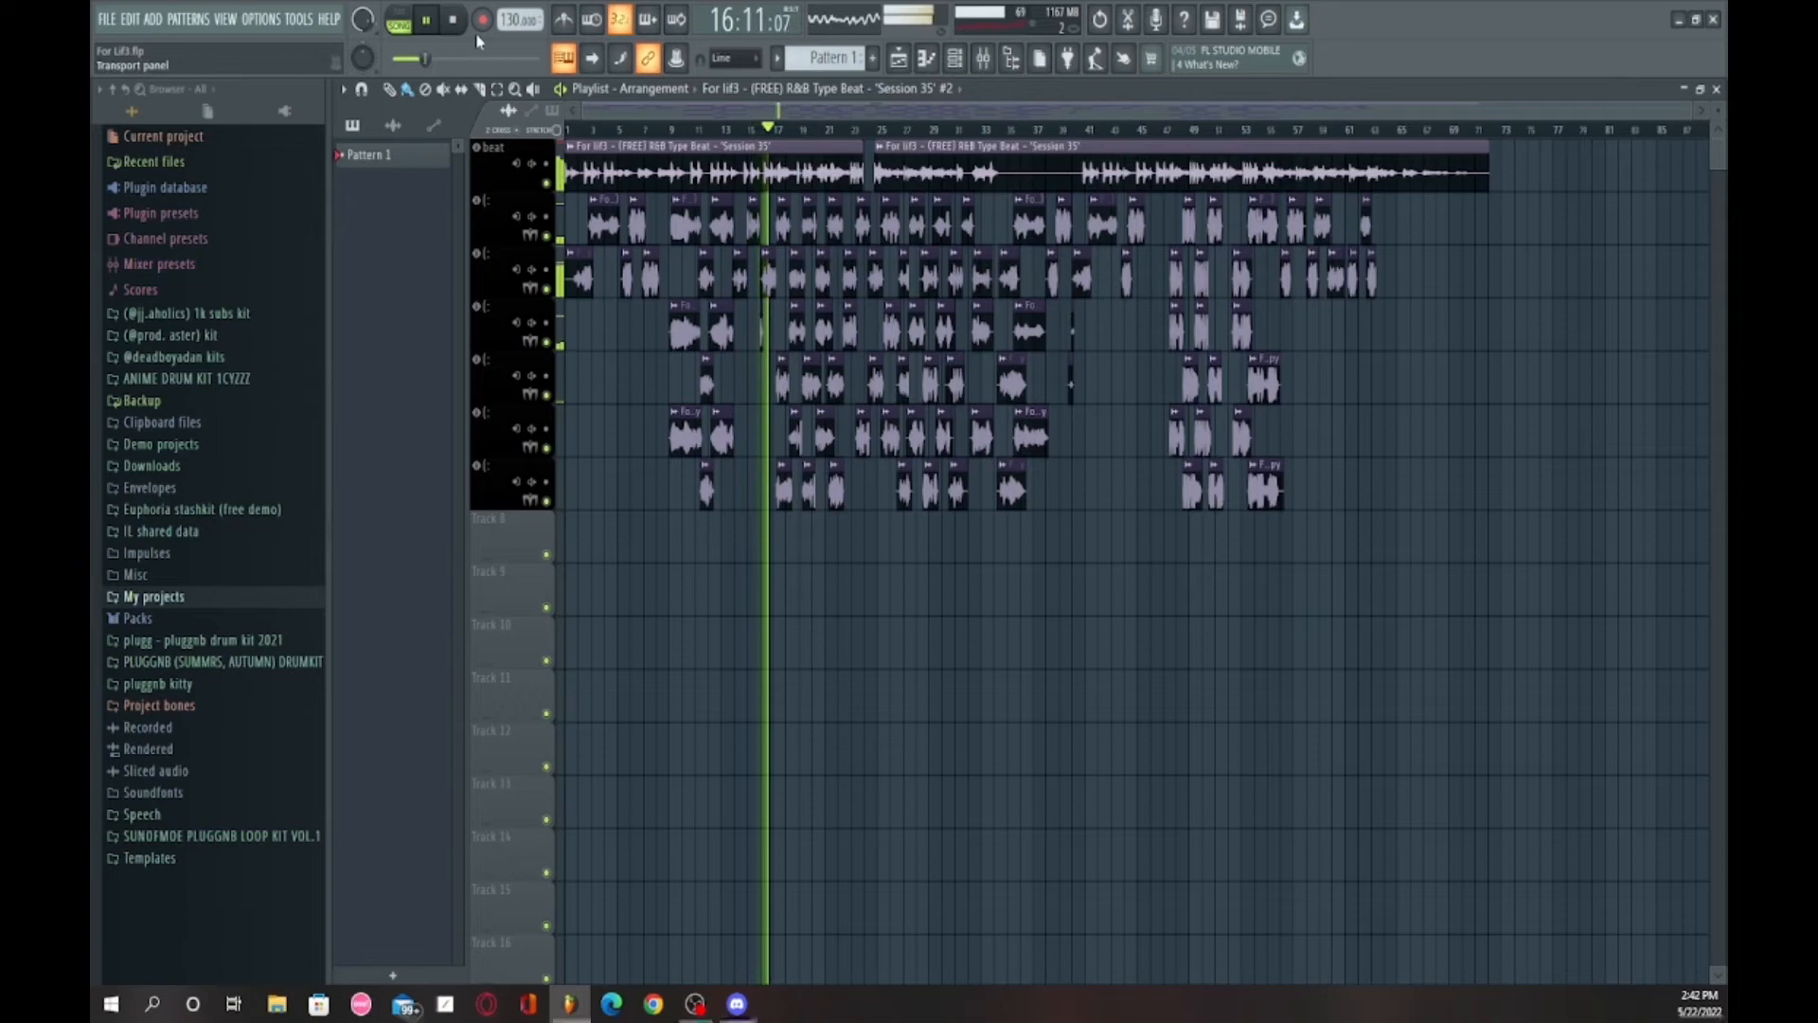
{"action": "left_click", "coordinate": [452, 19]}
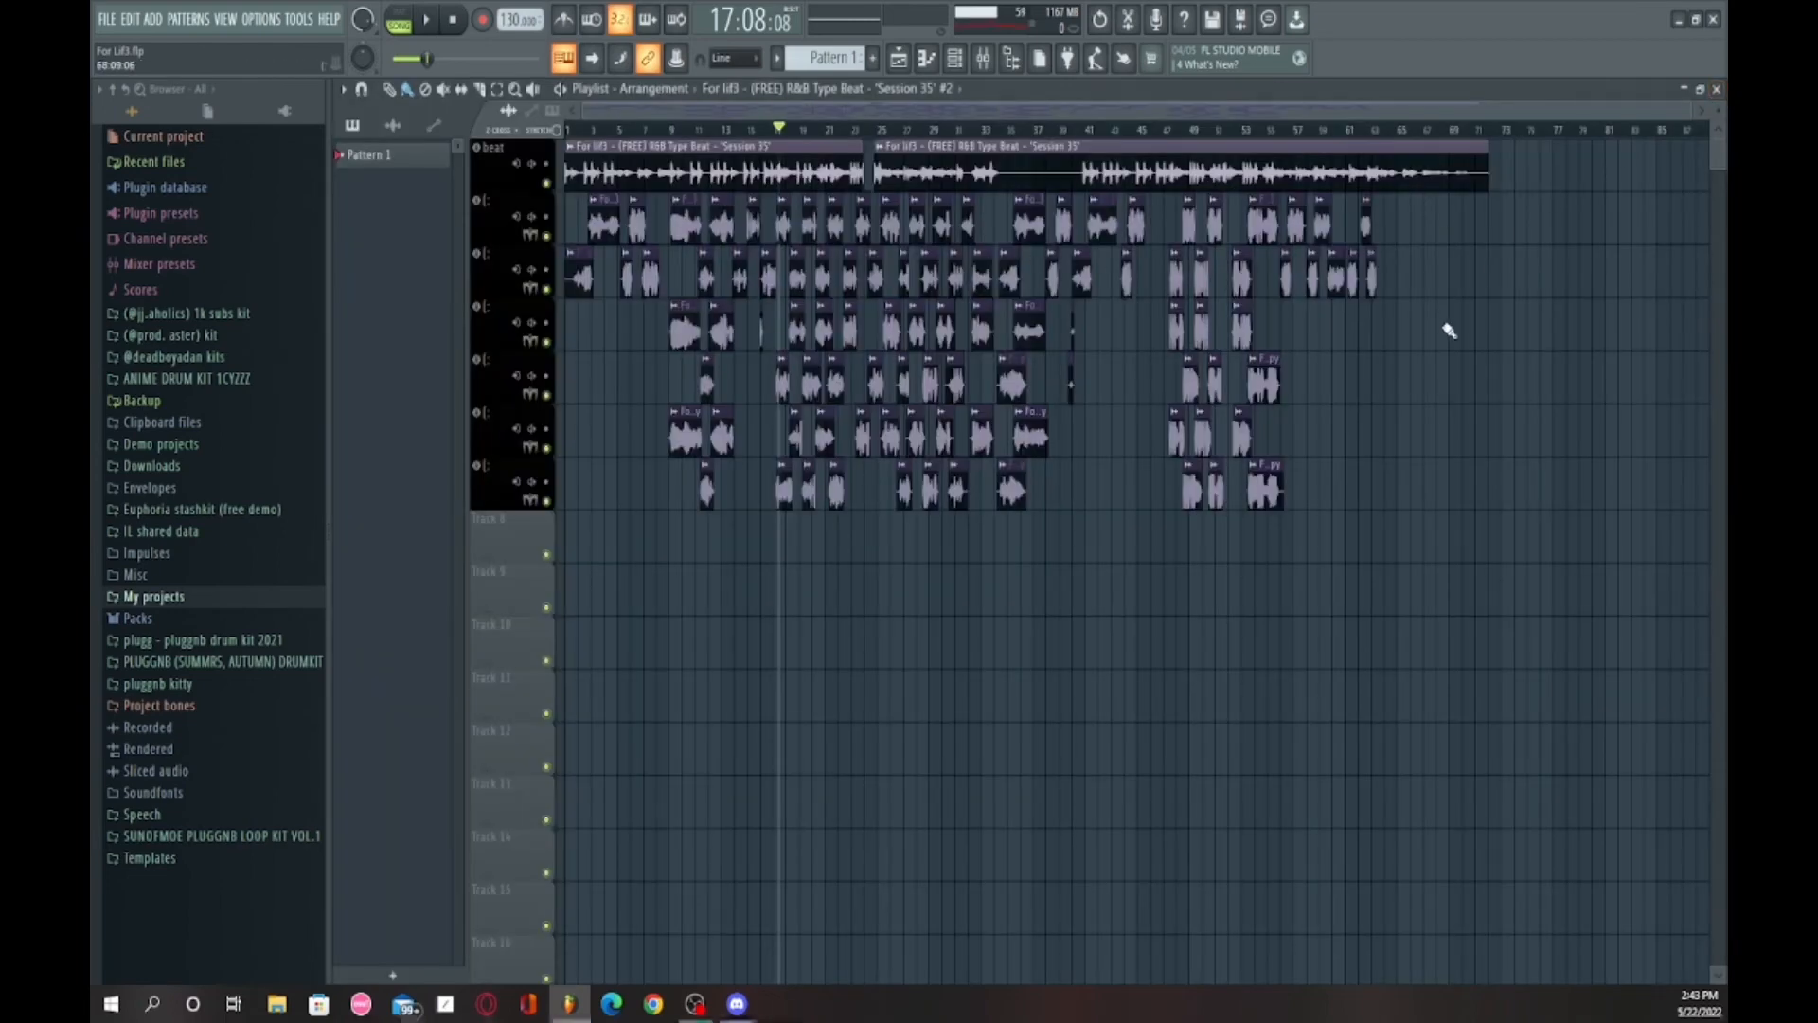
{"action": "mouse_move", "coordinate": [1432, 337]}
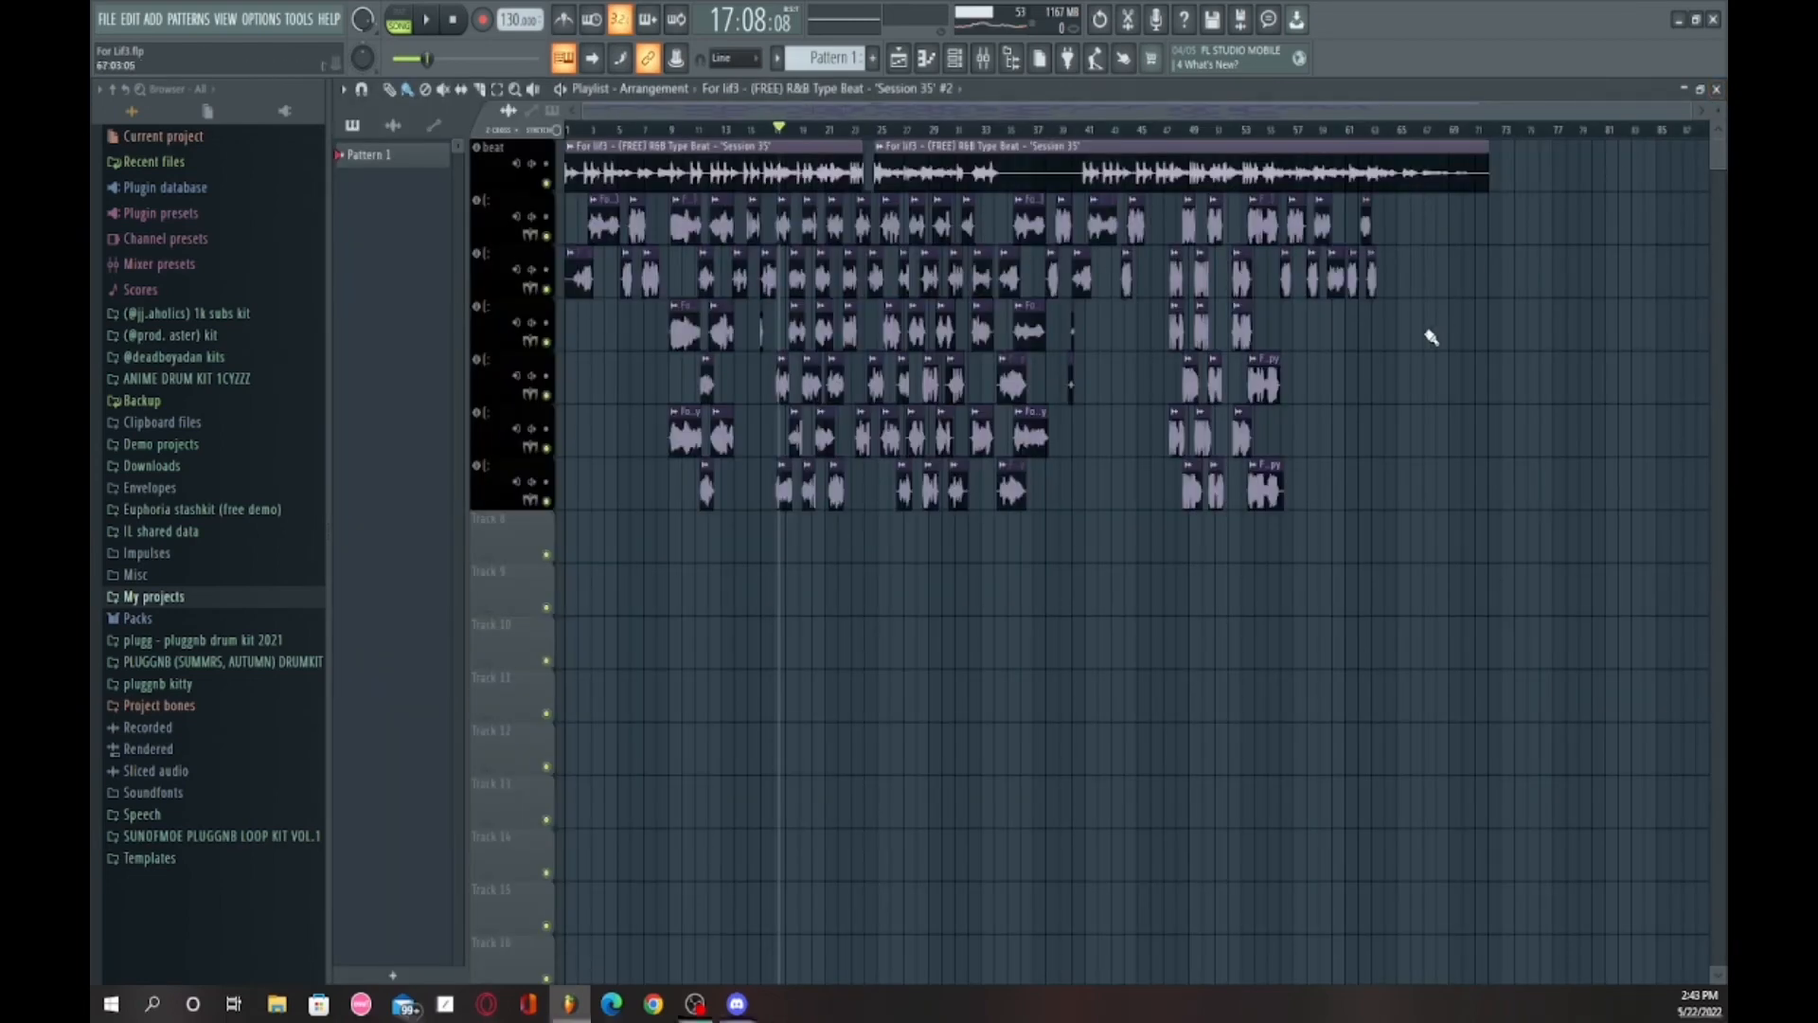